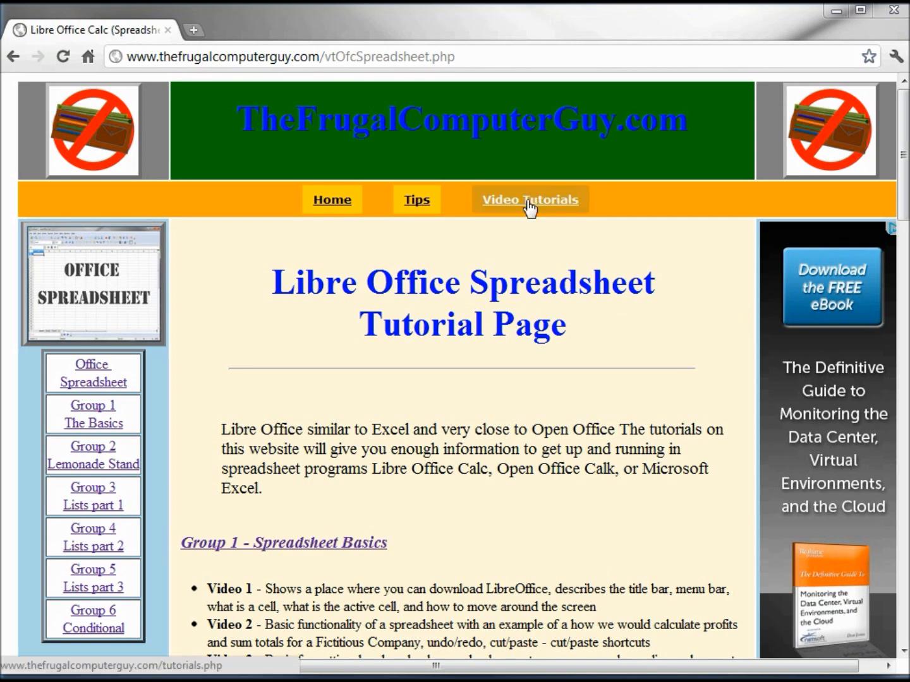
# Step: Browse from the site's Video Tutorials page to the Office: Spreadsheet tutorials
pyautogui.click(530, 199)
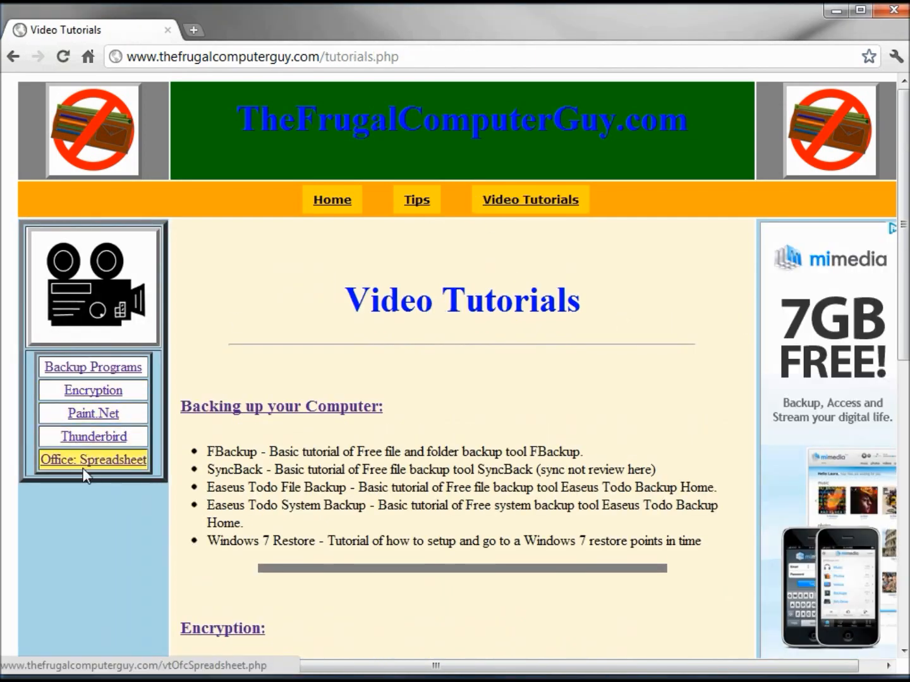
pyautogui.click(92, 460)
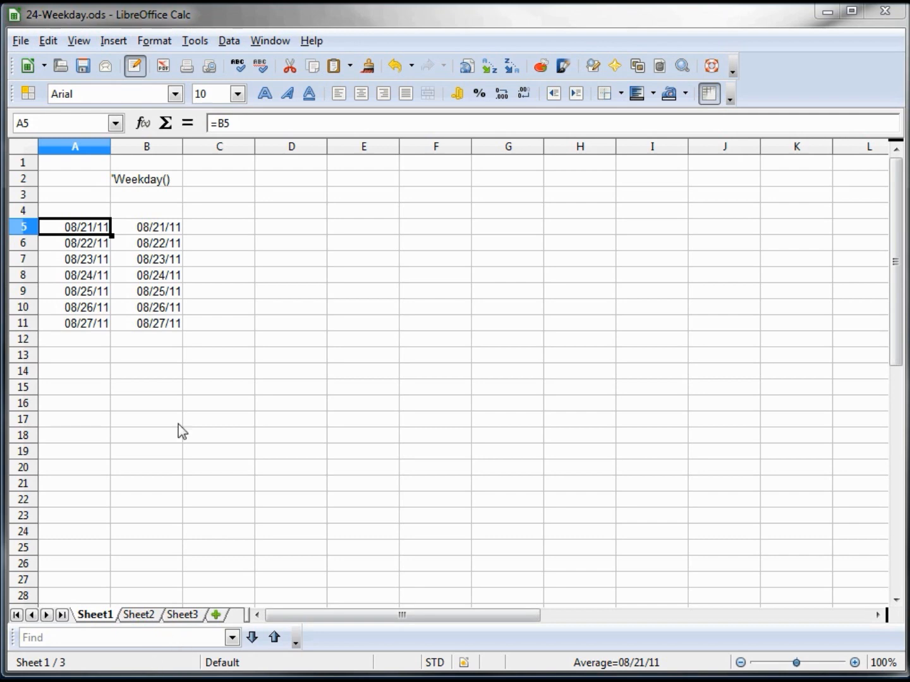
pyautogui.moveTo(158, 229)
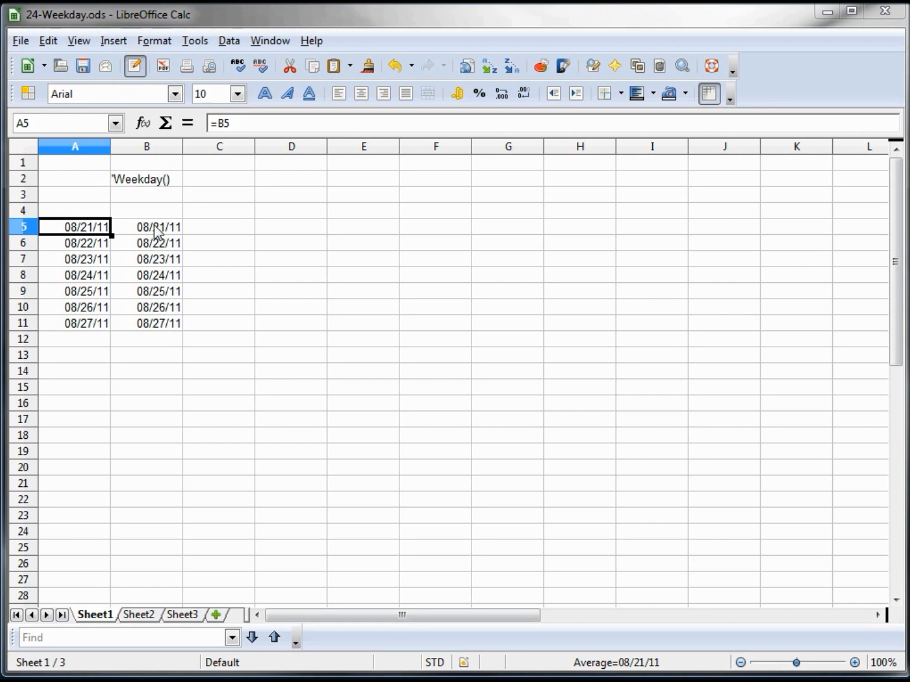
# Step: Check the dates in B5 and B8 and the formula in A5, then select A5:A11
pyautogui.click(146, 227)
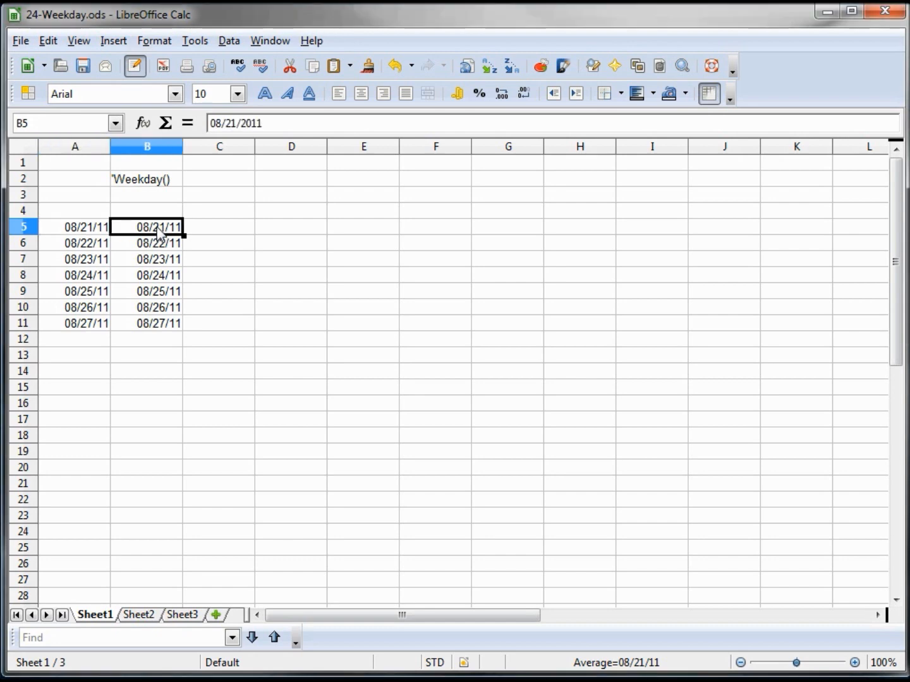
pyautogui.click(146, 275)
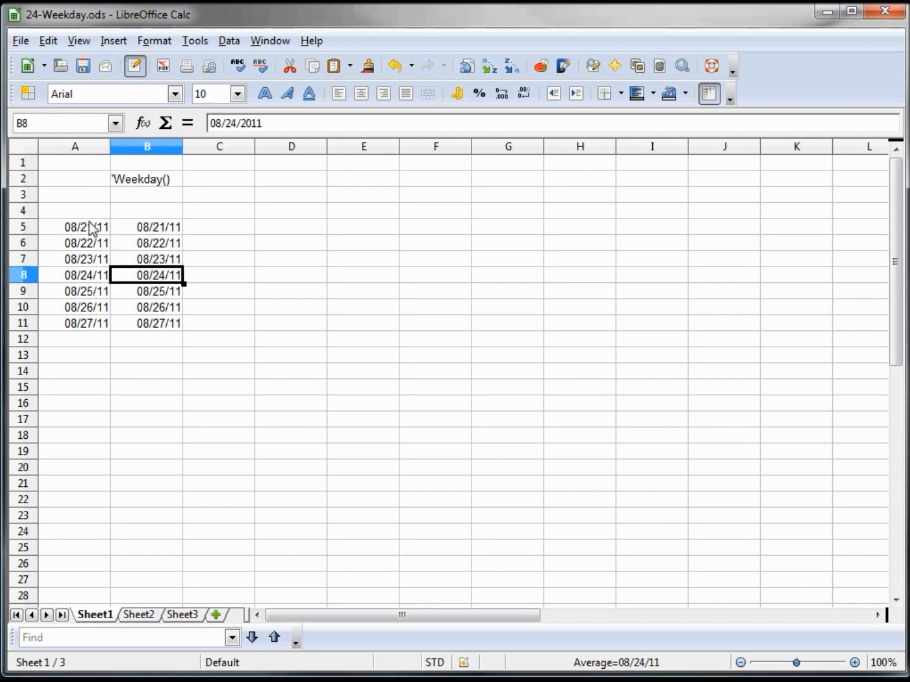
pyautogui.click(75, 227)
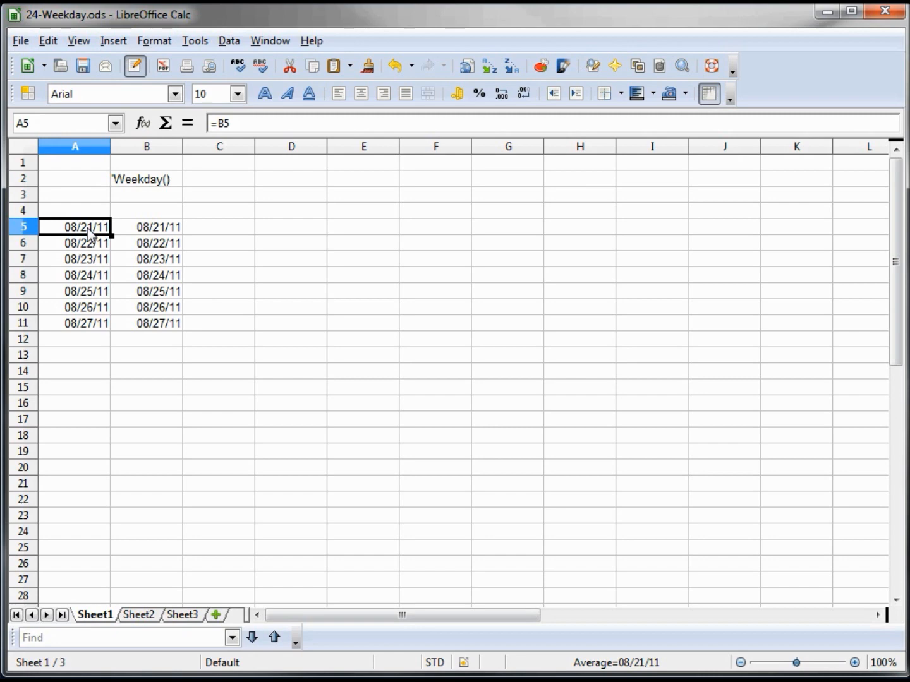
pyautogui.moveTo(74, 226); pyautogui.dragTo(86, 323)
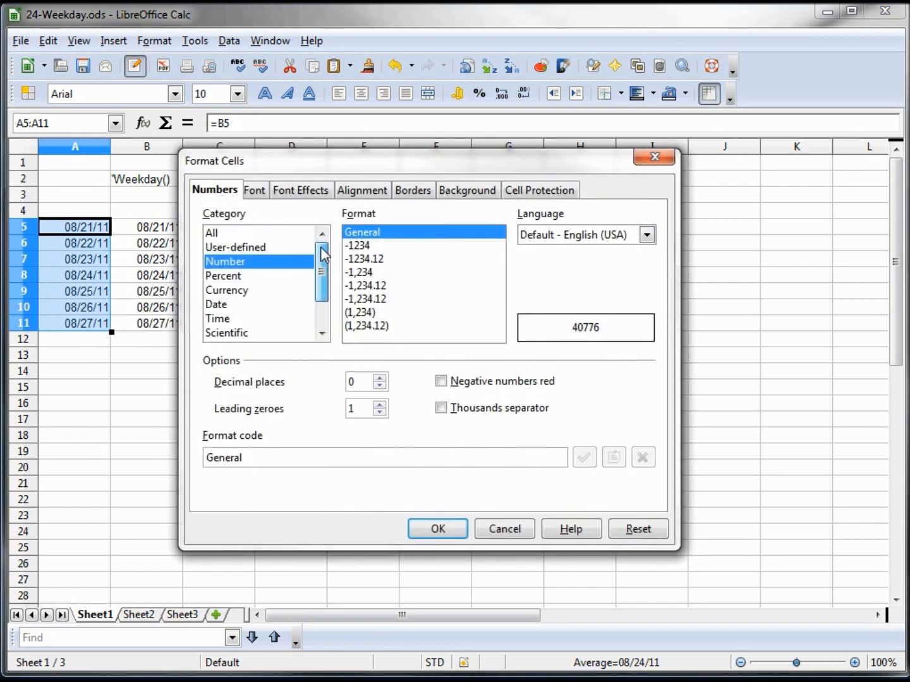
# Step: Apply the user-defined format code dddd to A5:A11 to show full weekday names
pyautogui.click(235, 247)
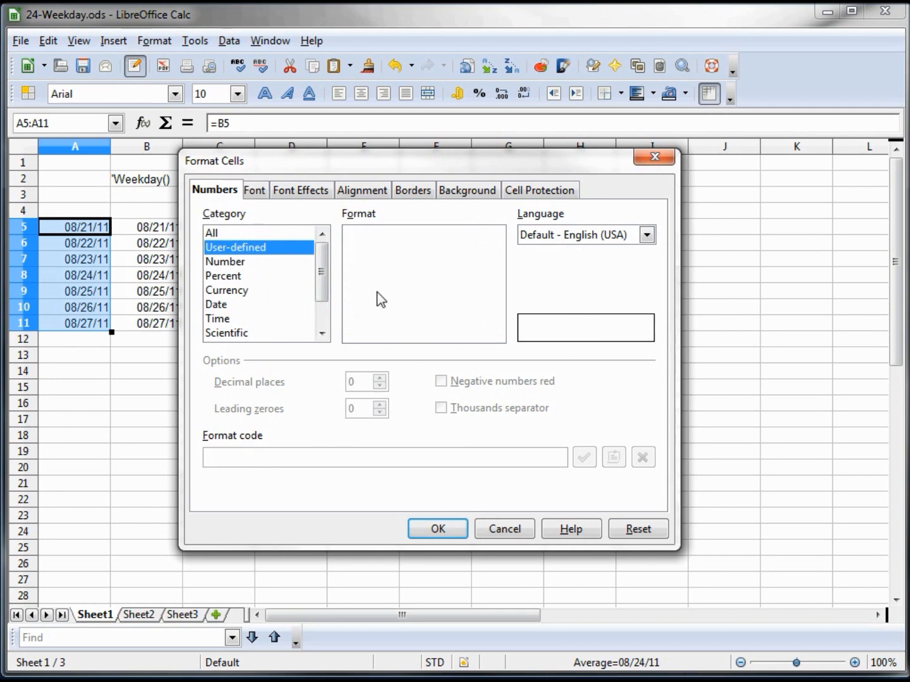
pyautogui.click(384, 458)
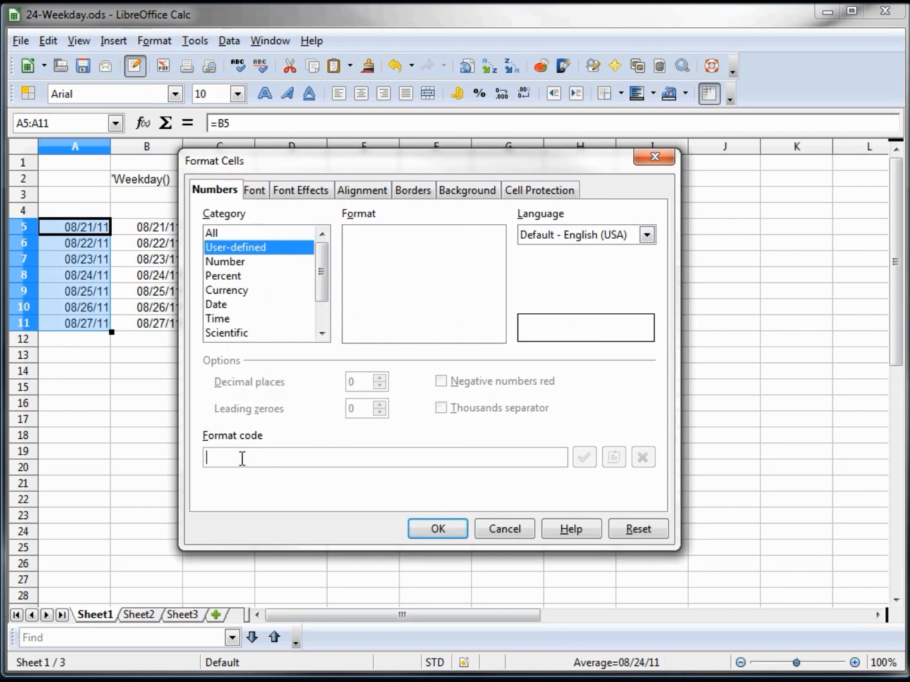
pyautogui.write('d')
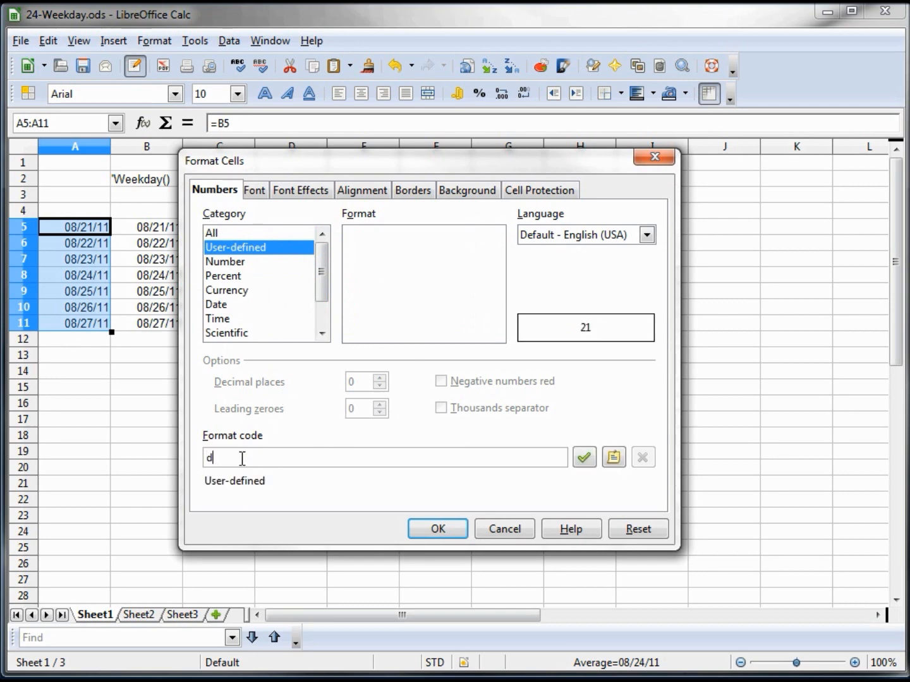
pyautogui.write('ddd')
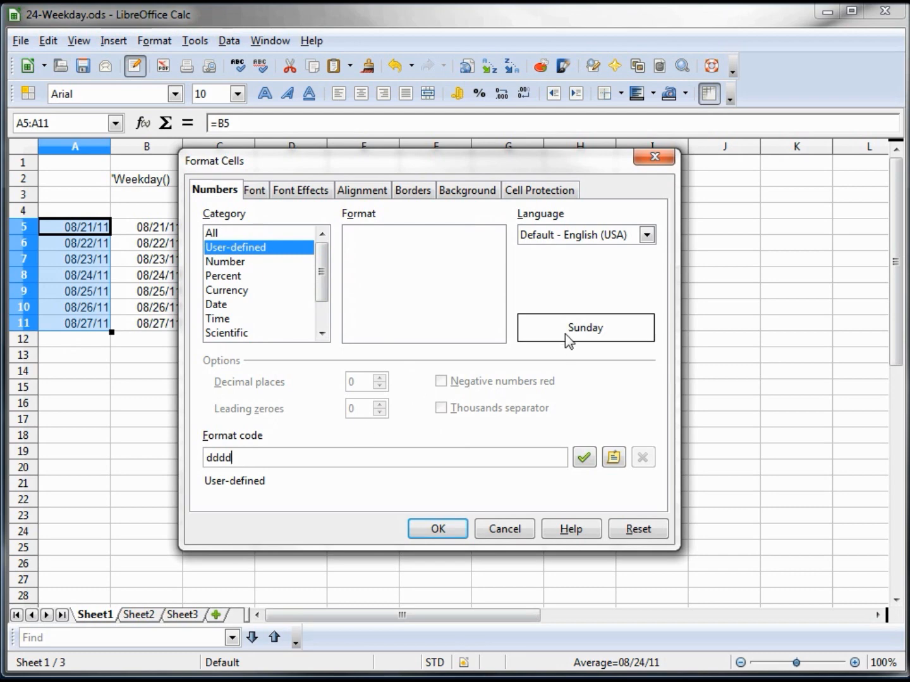
pyautogui.moveTo(494, 495)
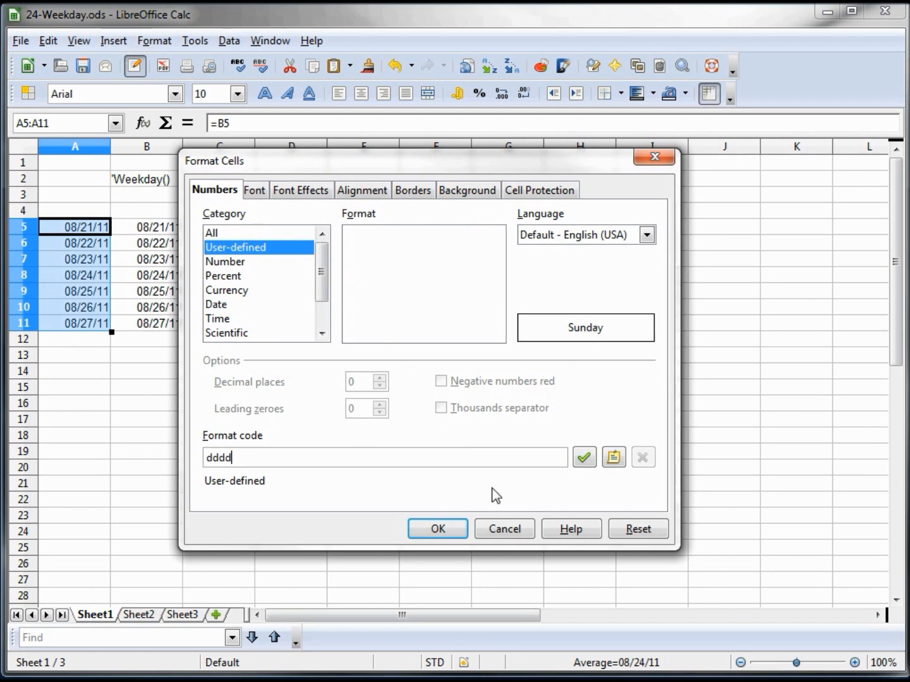
pyautogui.click(437, 529)
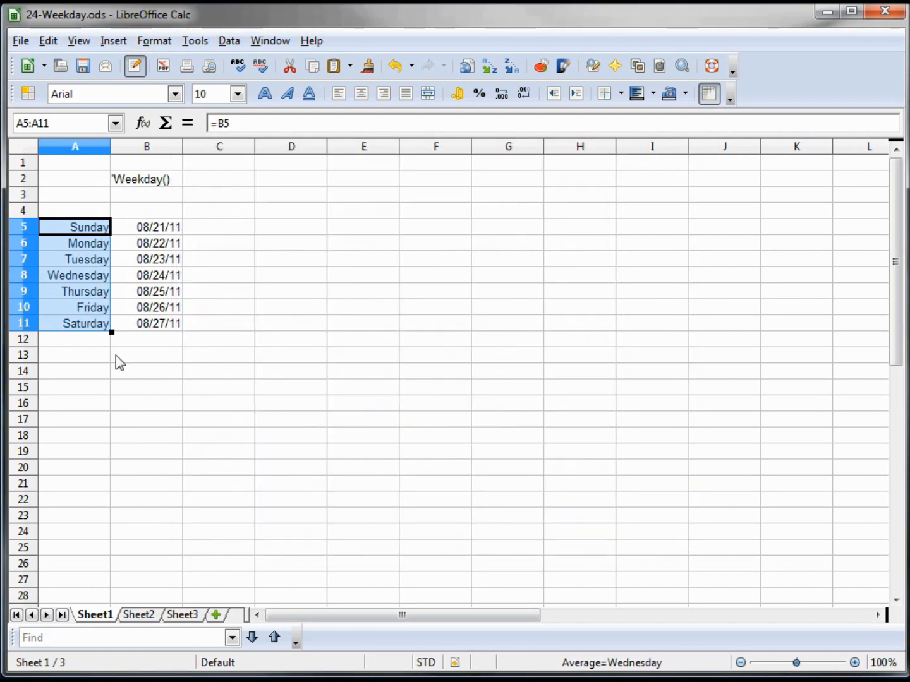
# Step: Centre-align the weekday names in A5:A11, then select cell A4
pyautogui.click(361, 93)
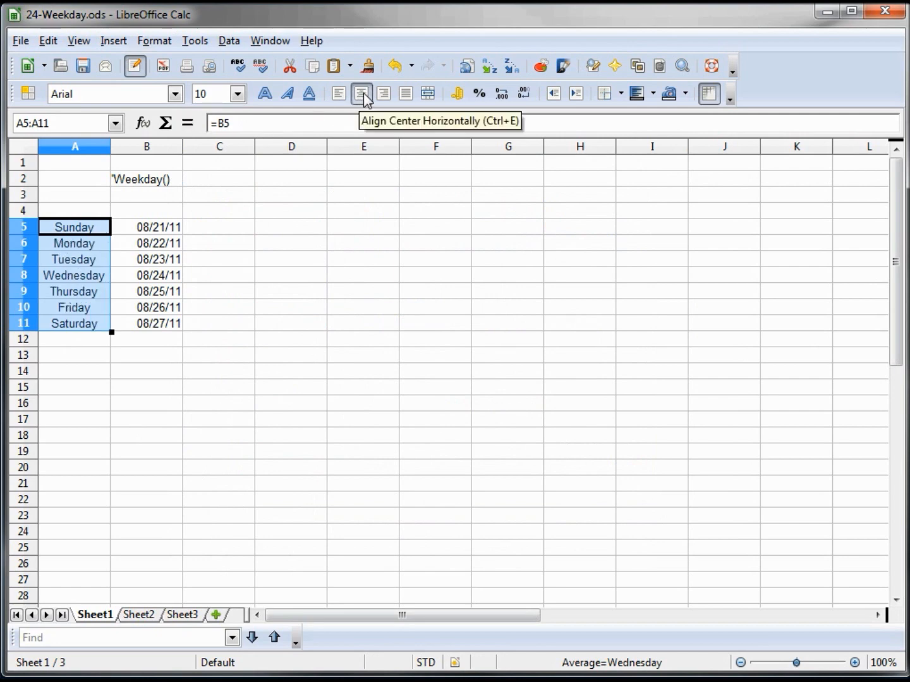
pyautogui.click(75, 211)
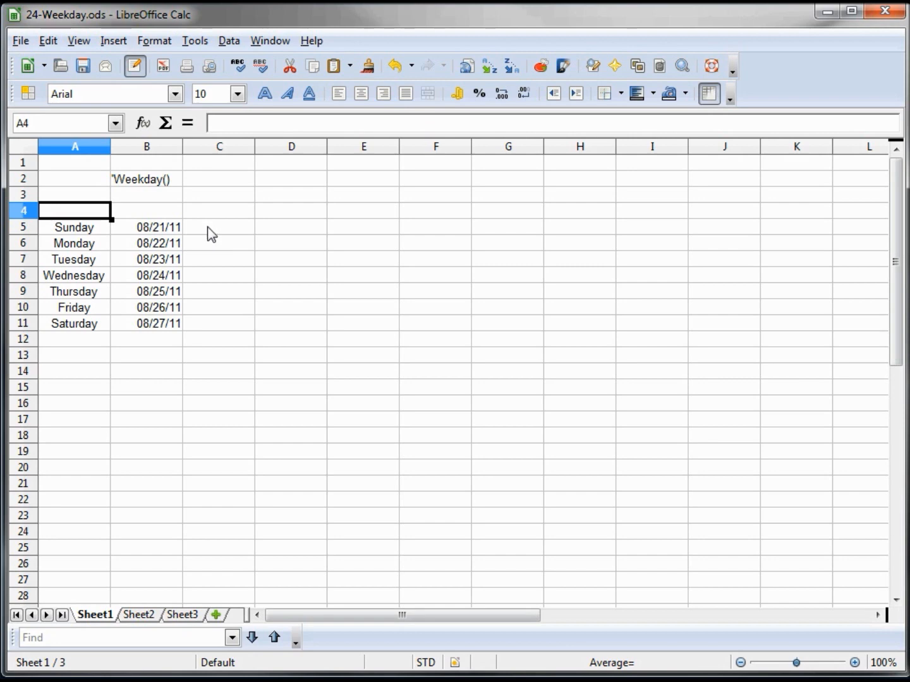
# Step: Enter =WEEKDAY(B5,1) in C5 and select the result for copying down
pyautogui.click(218, 227)
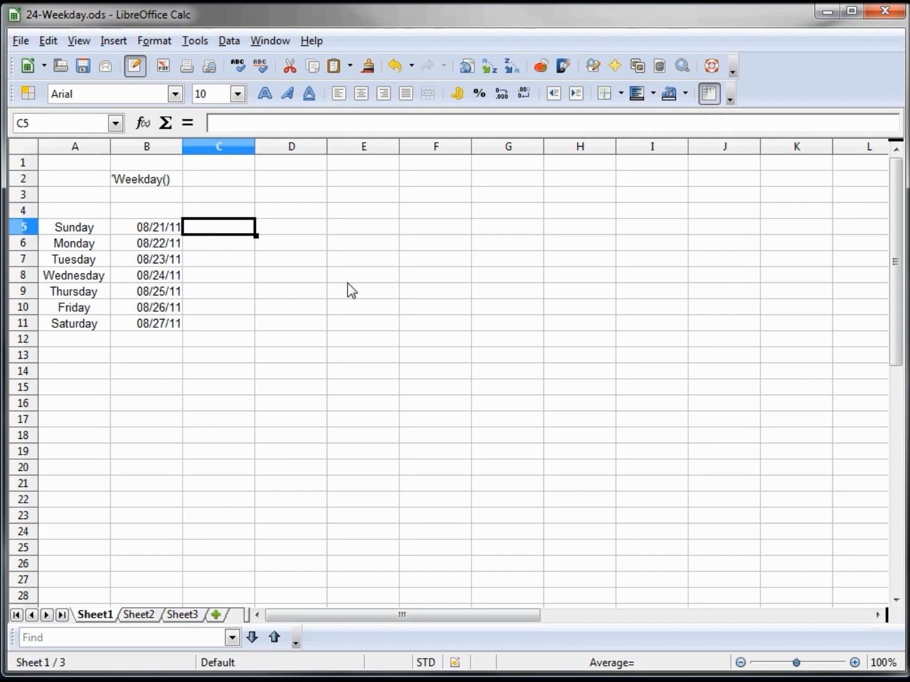
pyautogui.write('=')
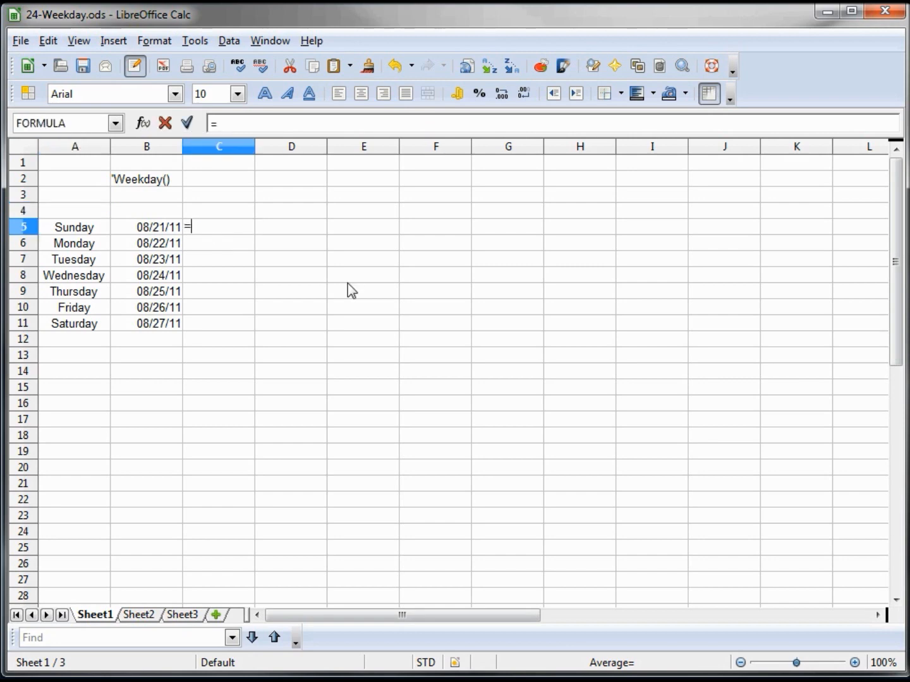
pyautogui.write('weekday')
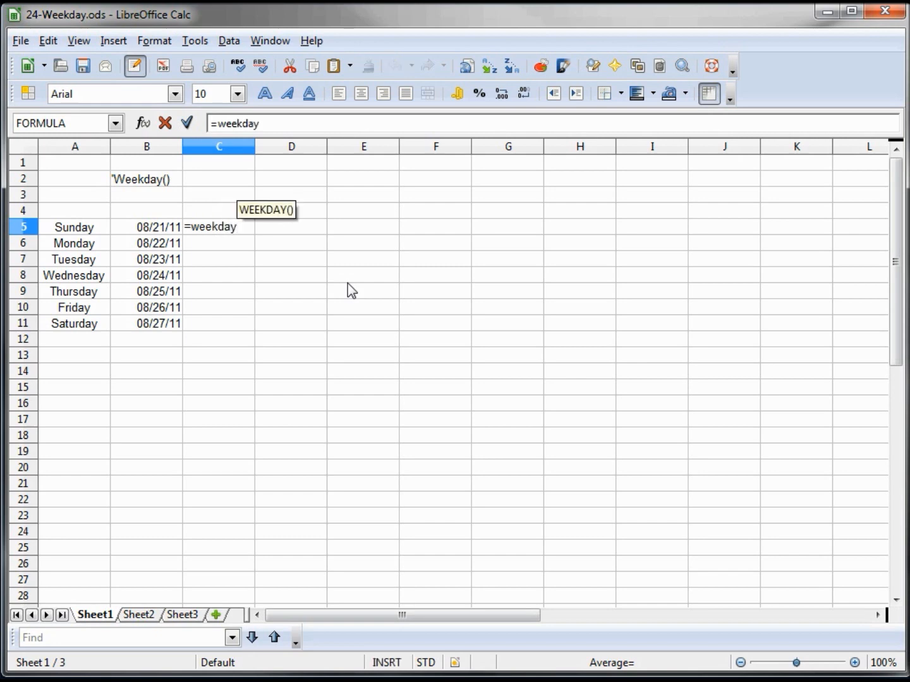
pyautogui.write('(')
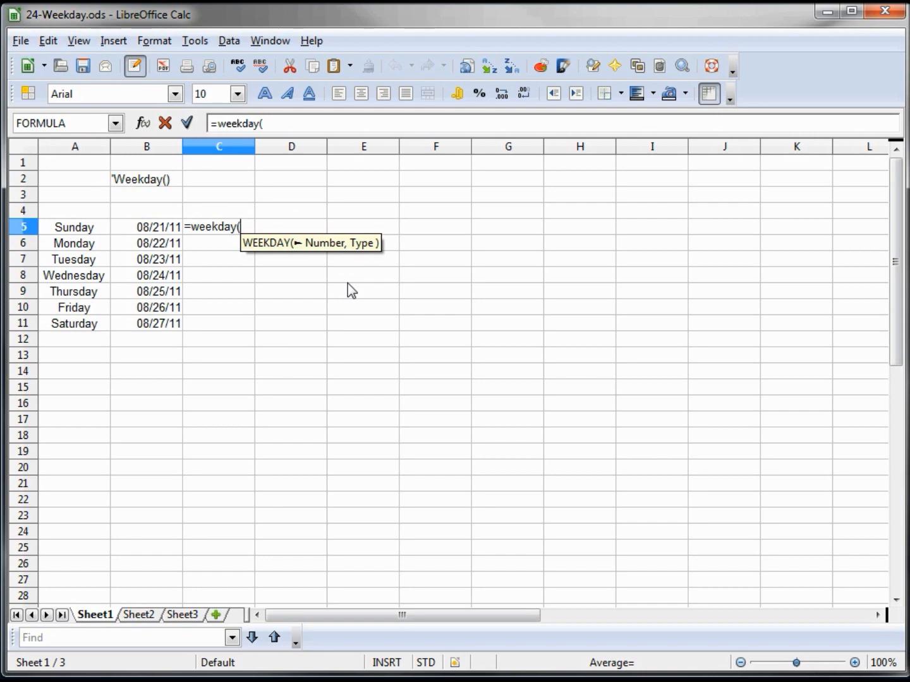
pyautogui.write('b5')
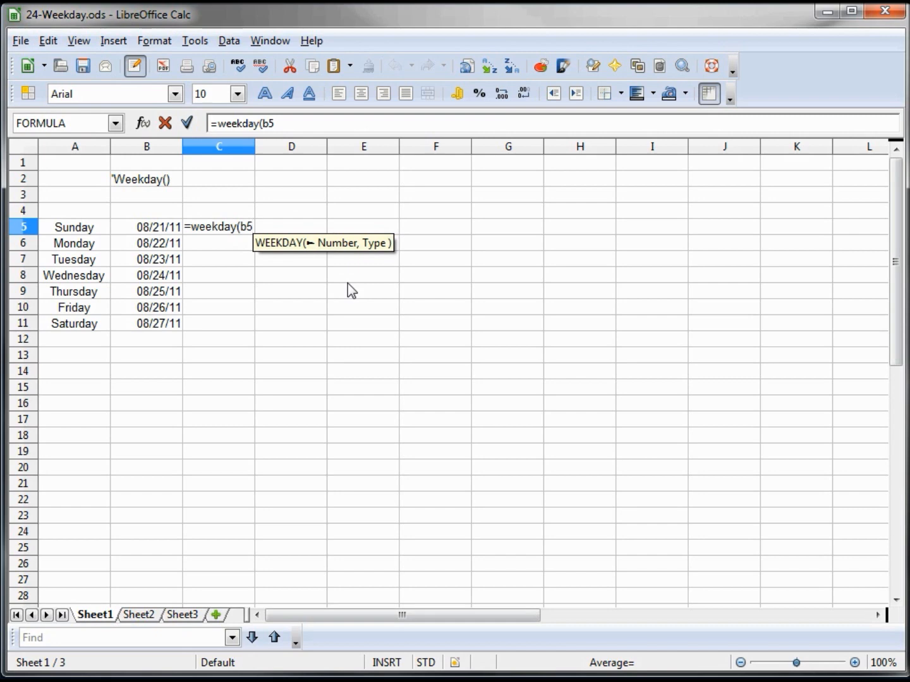
pyautogui.write(',')
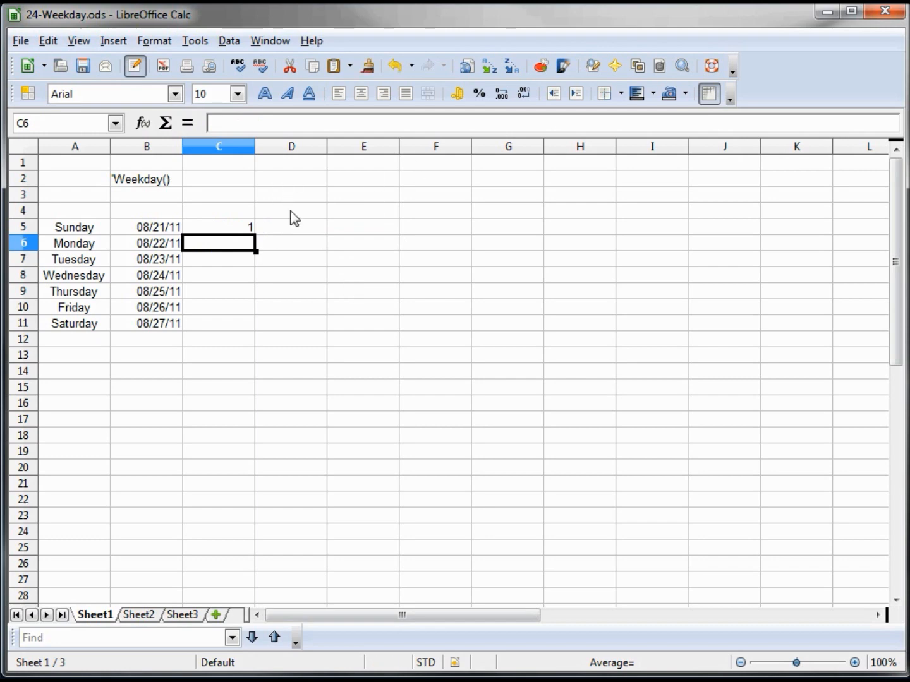
pyautogui.click(219, 227)
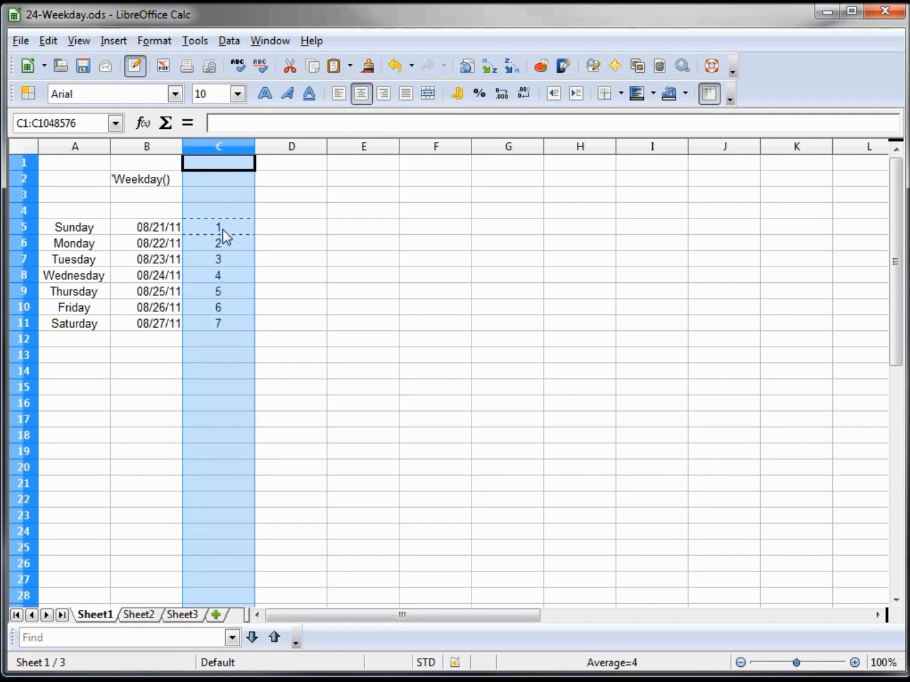
# Step: Enter =FORMULA(C5) above the results to display the WEEKDAY formula as text
pyautogui.click(218, 227)
pyautogui.write('=')
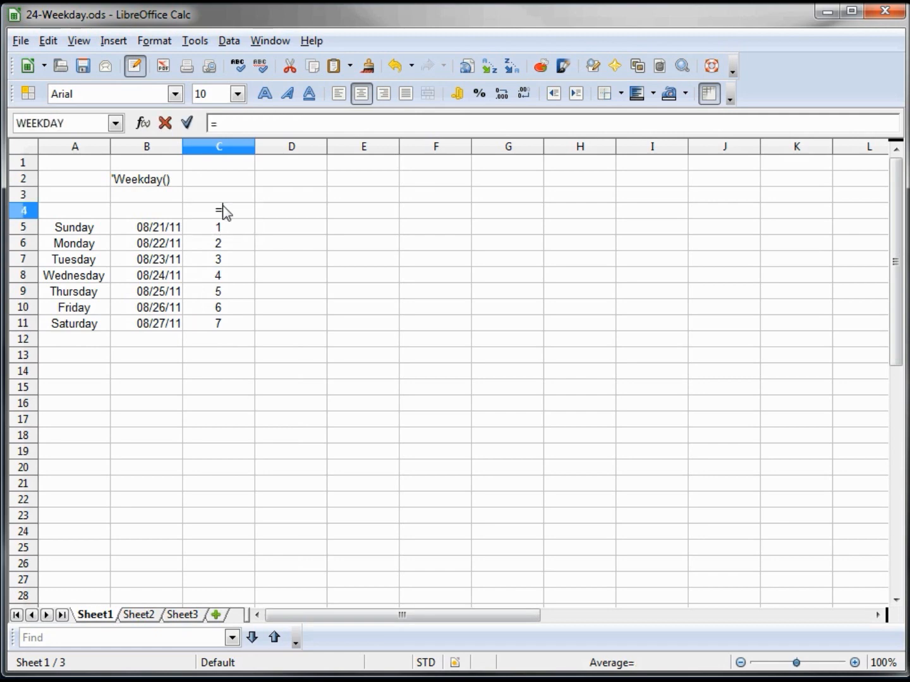
pyautogui.write('formul')
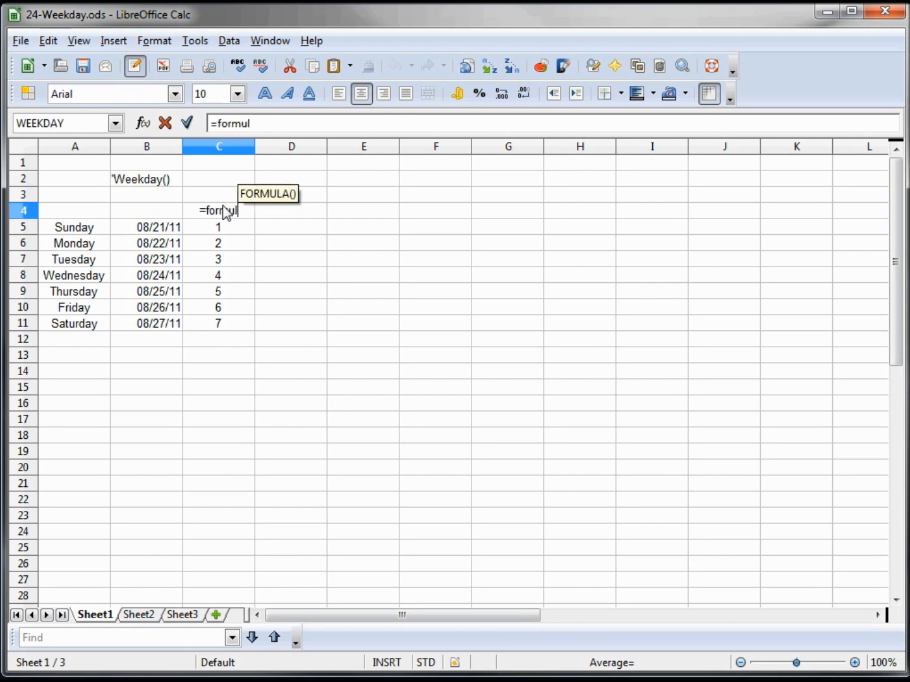
pyautogui.write('(c5')
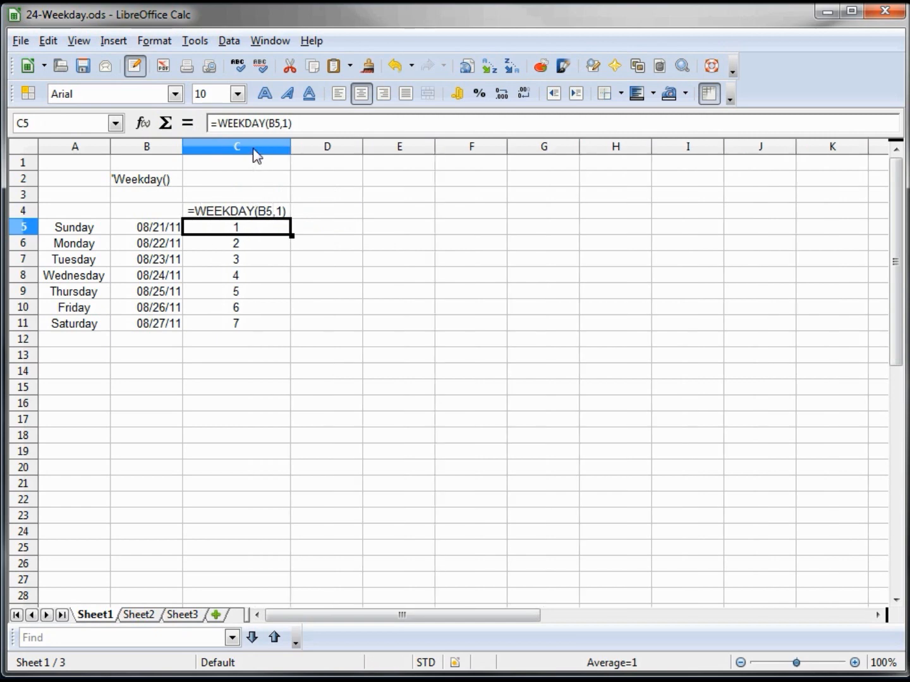
pyautogui.moveTo(245, 221)
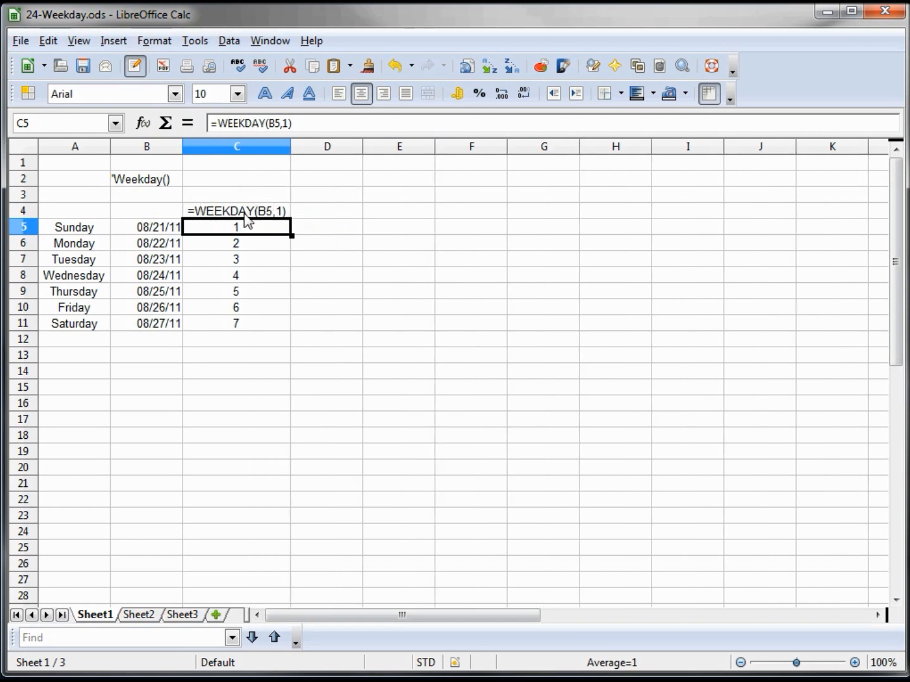
pyautogui.moveTo(245, 240)
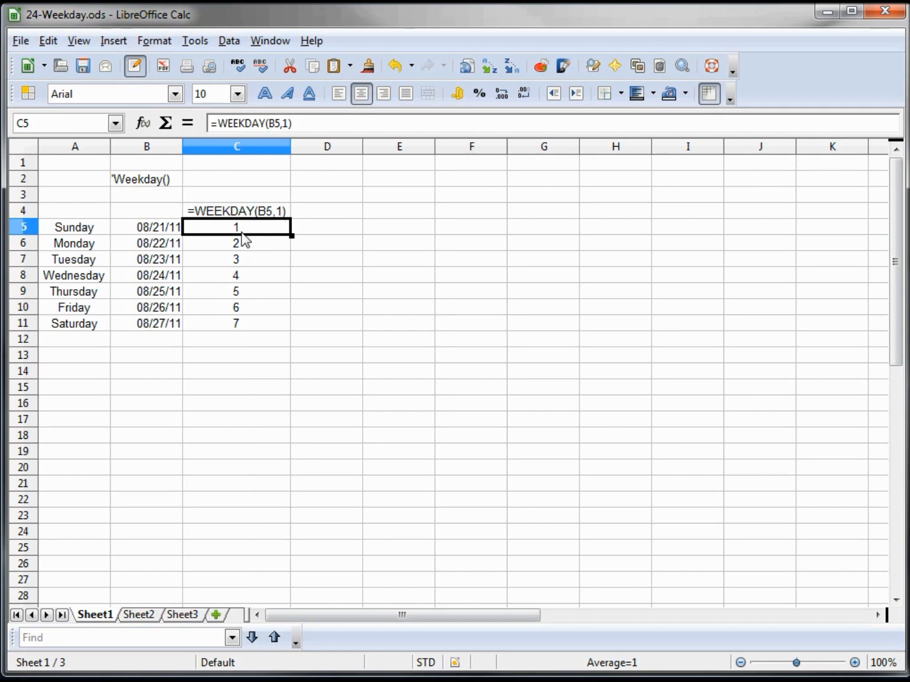
pyautogui.moveTo(239, 240)
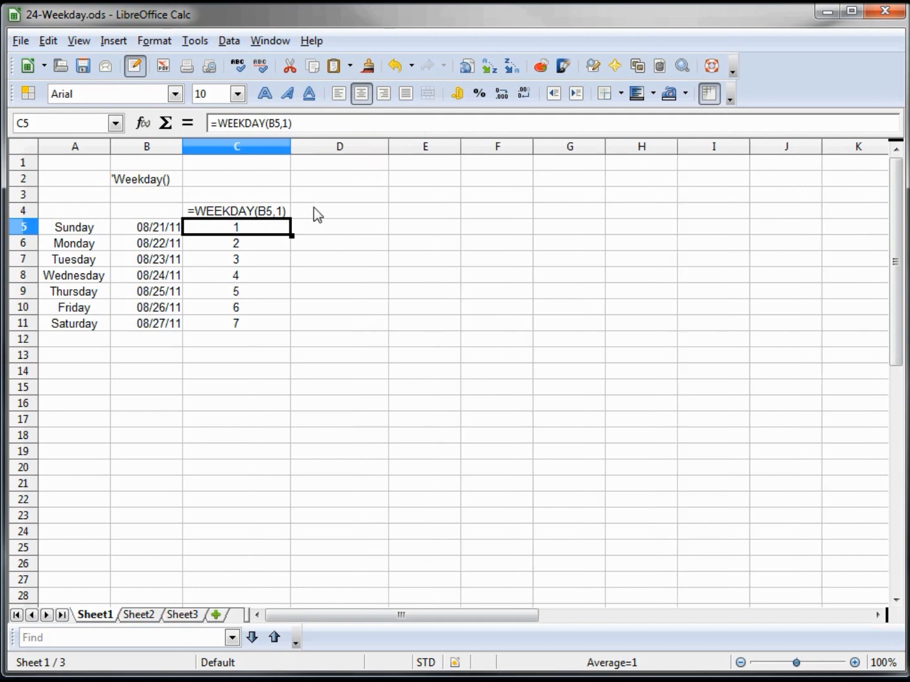
# Step: Enter =WEEKDAY(B5,2) in D5, compare it with C5, and select D4
pyautogui.click(340, 227)
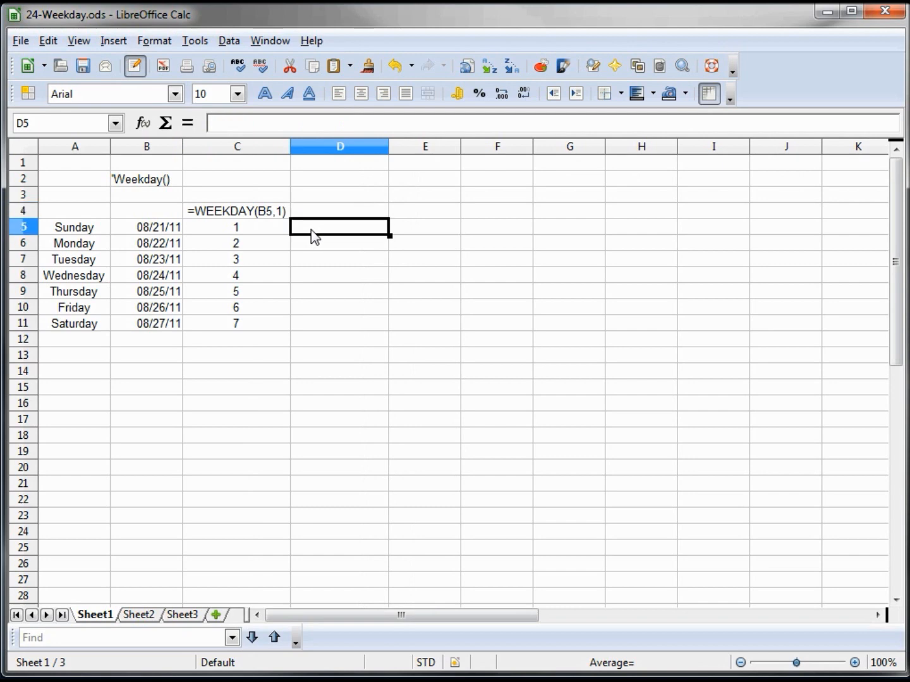
pyautogui.write('=wee')
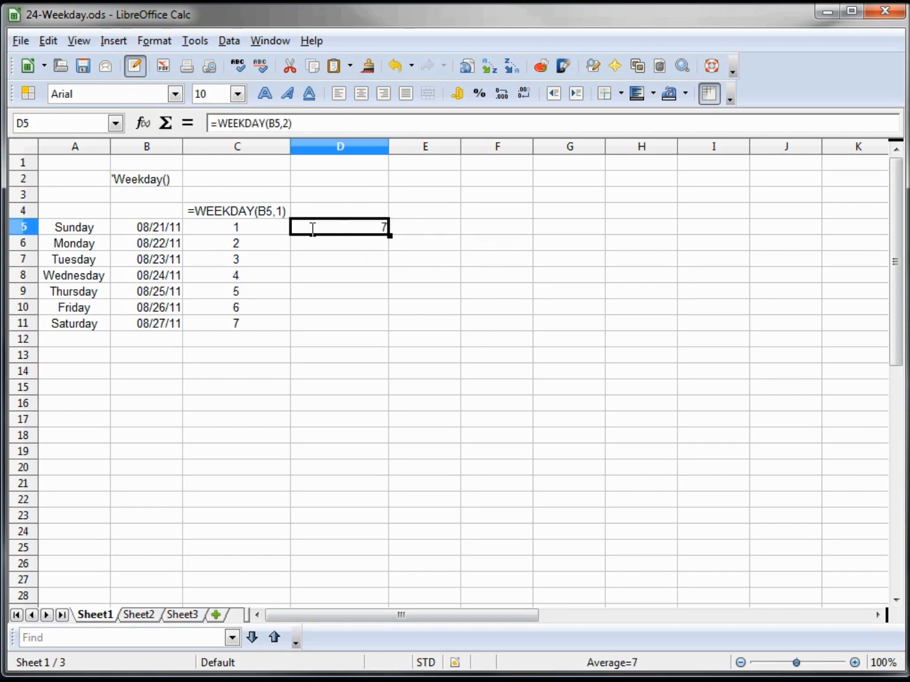
pyautogui.click(236, 227)
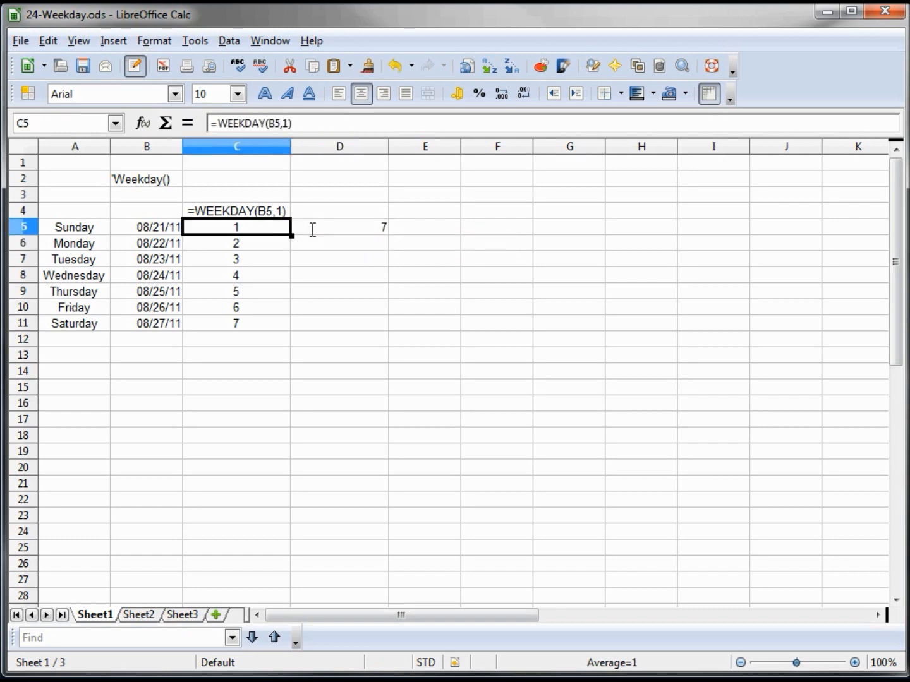
pyautogui.click(339, 210)
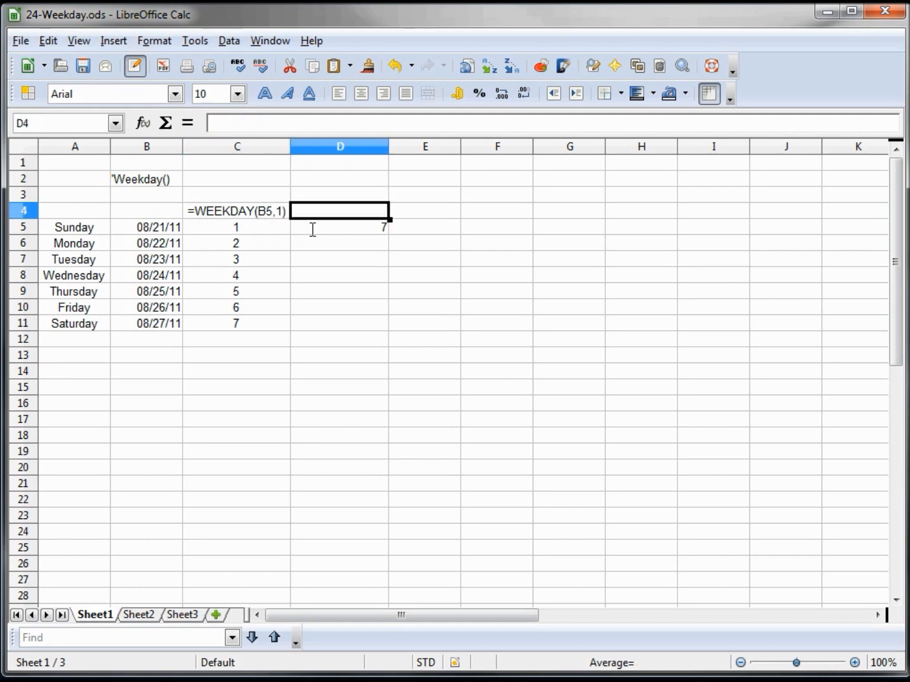
# Step: Enter =FORMULA(D5) in D4 to label the type-2 formula
pyautogui.write('=')
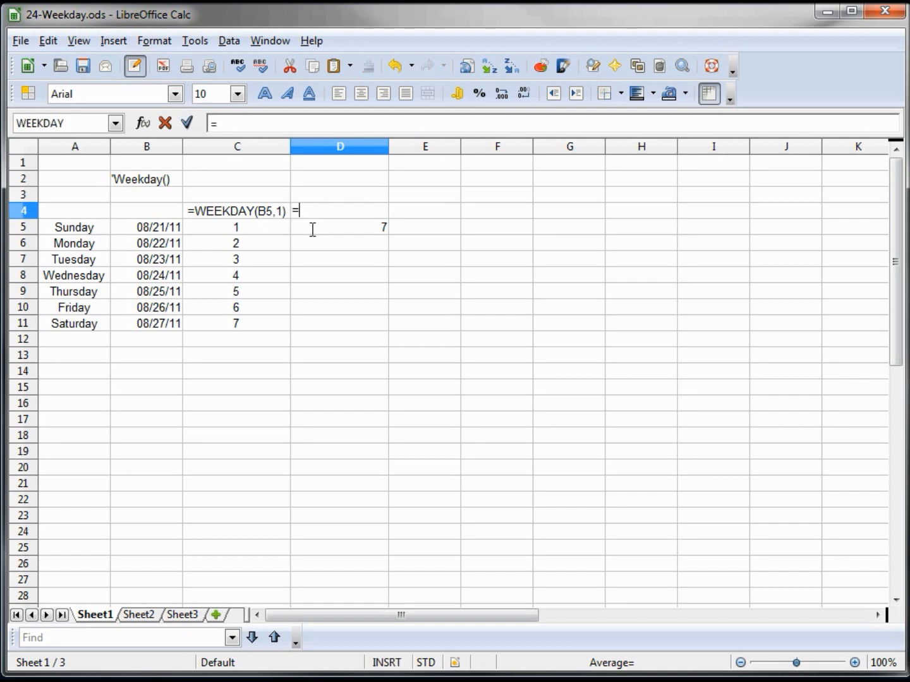
pyautogui.write('form')
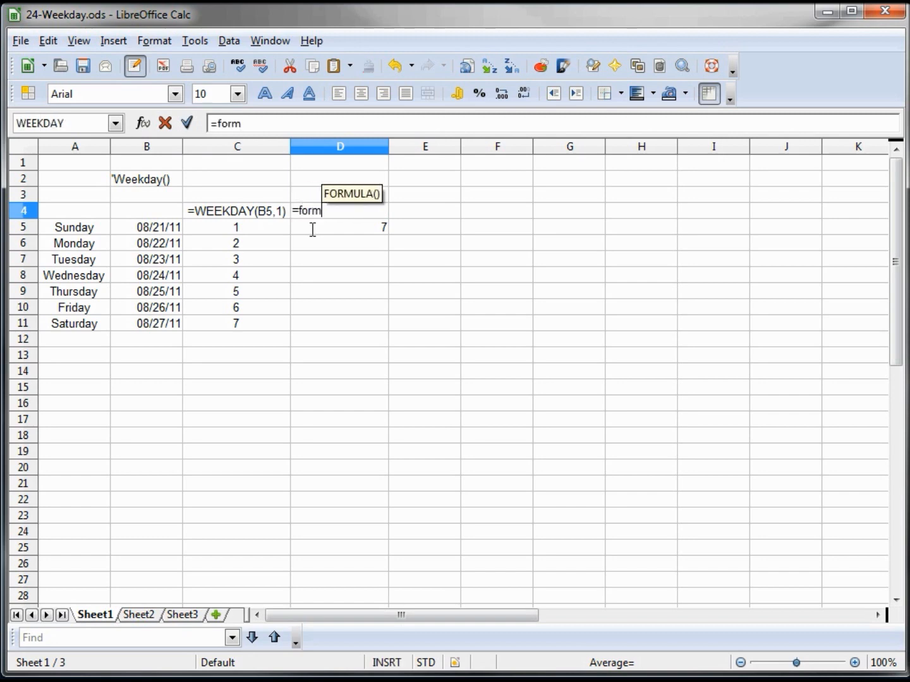
pyautogui.write('ula(')
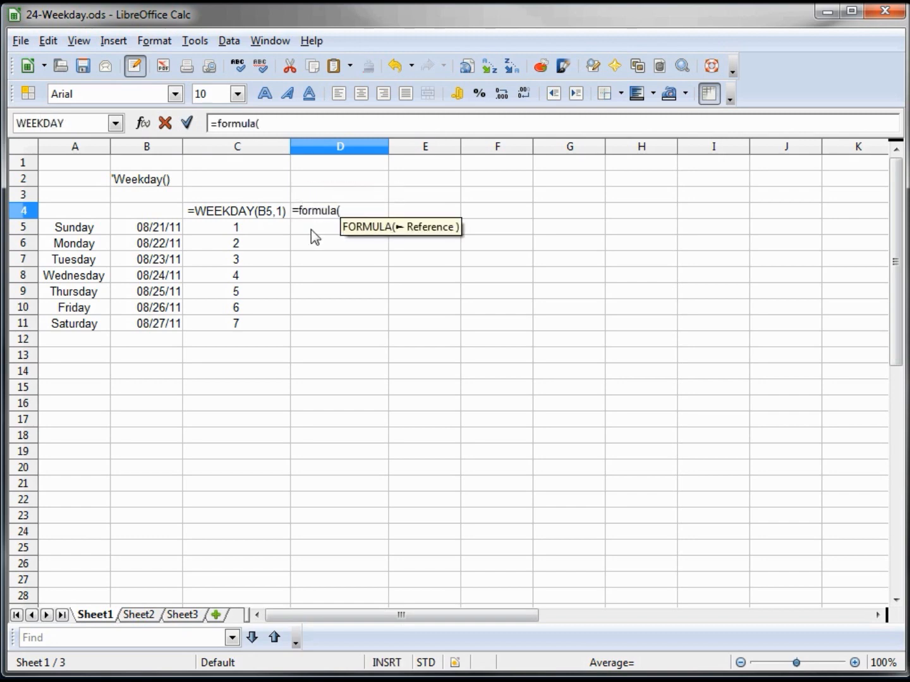
pyautogui.write('d5')
pyautogui.click(339, 226)
pyautogui.write('=WEEKDAY(B5,2)')
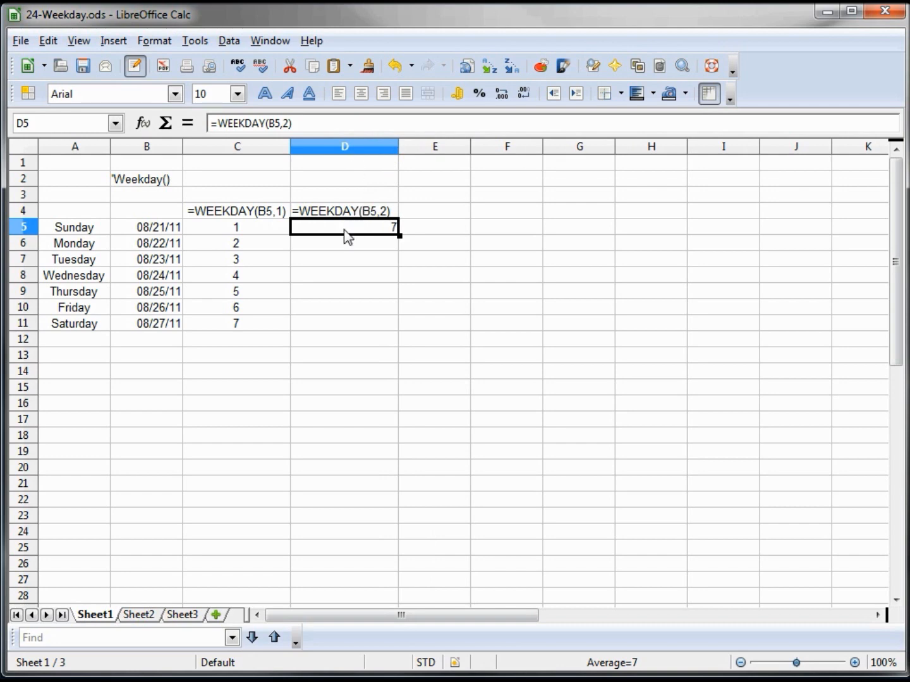
# Step: Centre column D and fill the D5 formula down to row 11
pyautogui.click(343, 146)
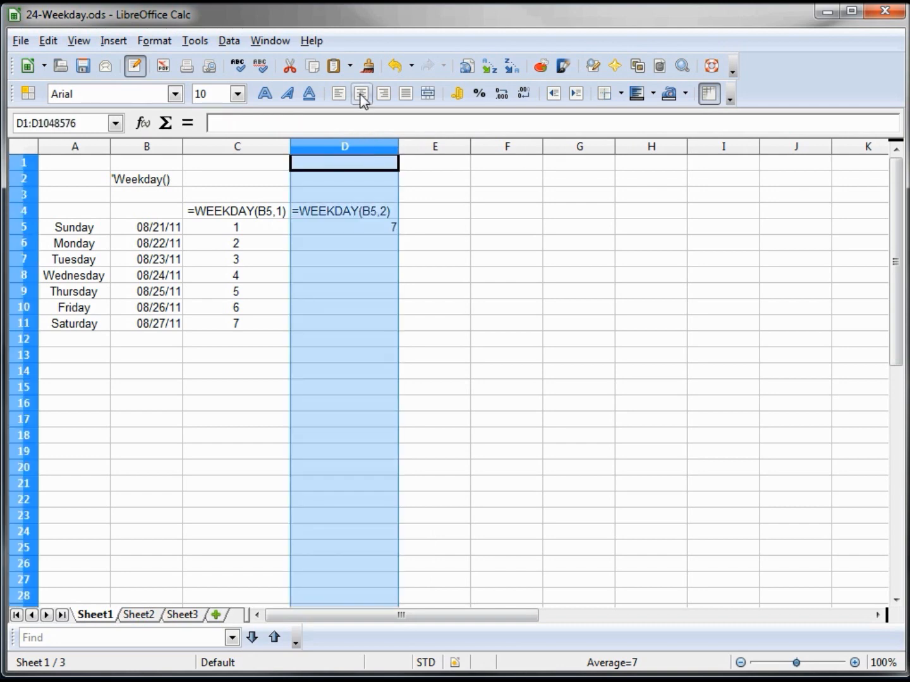
pyautogui.click(344, 227)
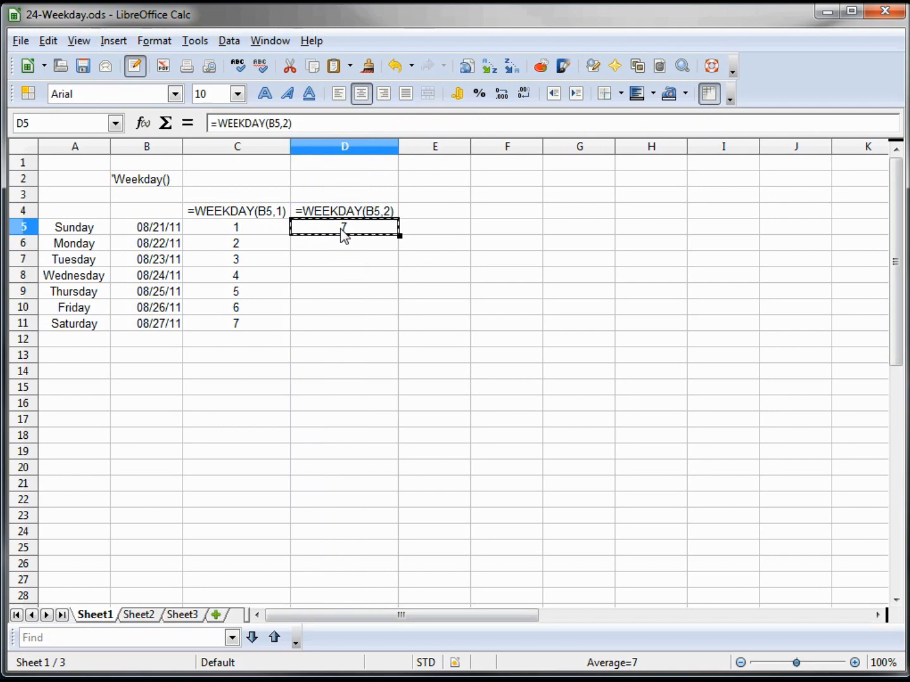
pyautogui.moveTo(344, 243); pyautogui.dragTo(344, 339)
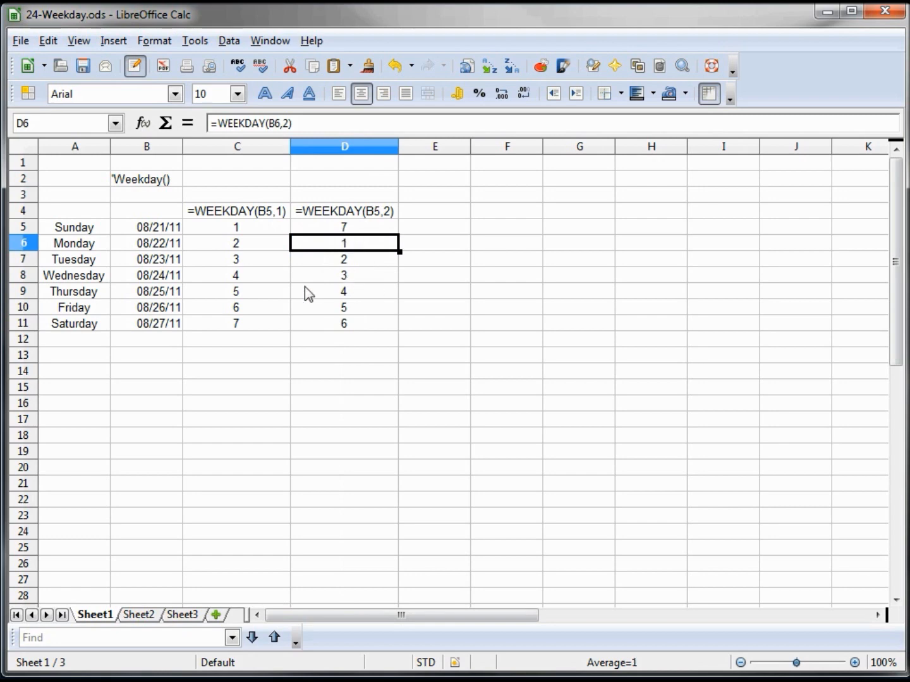
pyautogui.moveTo(268, 222)
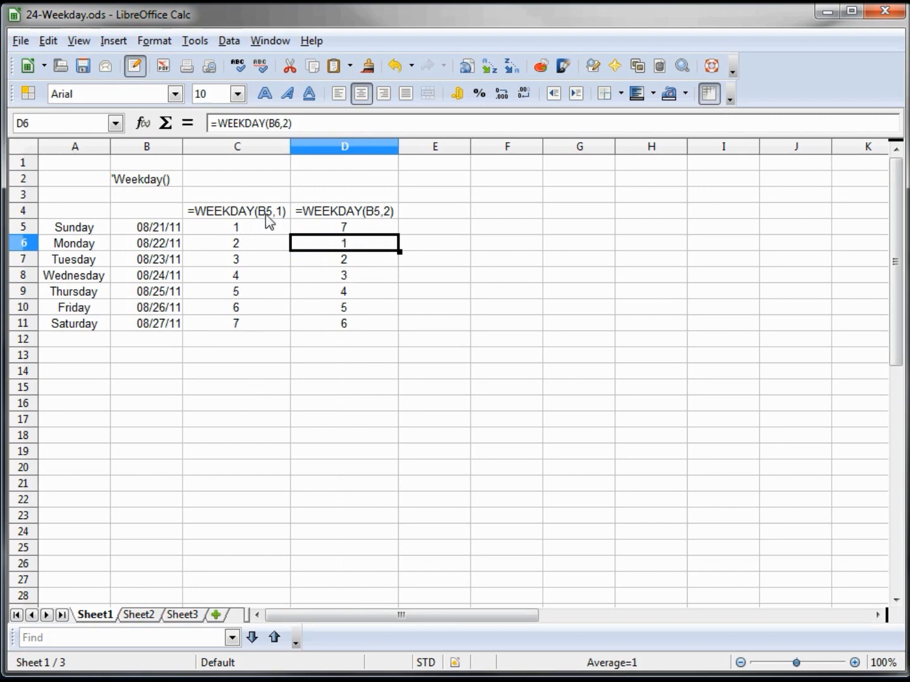
pyautogui.moveTo(245, 237)
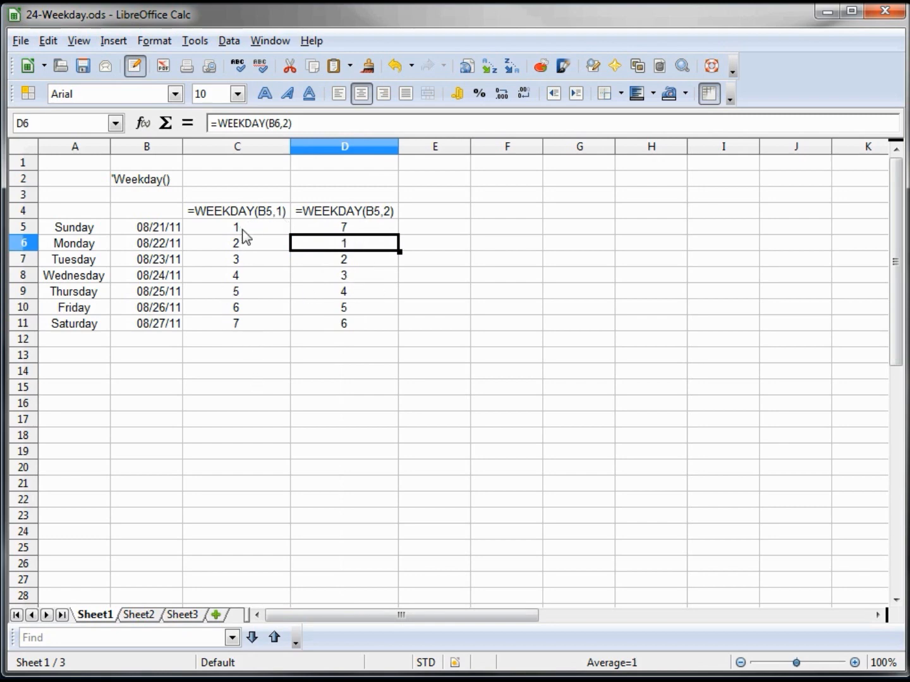
pyautogui.moveTo(240, 269)
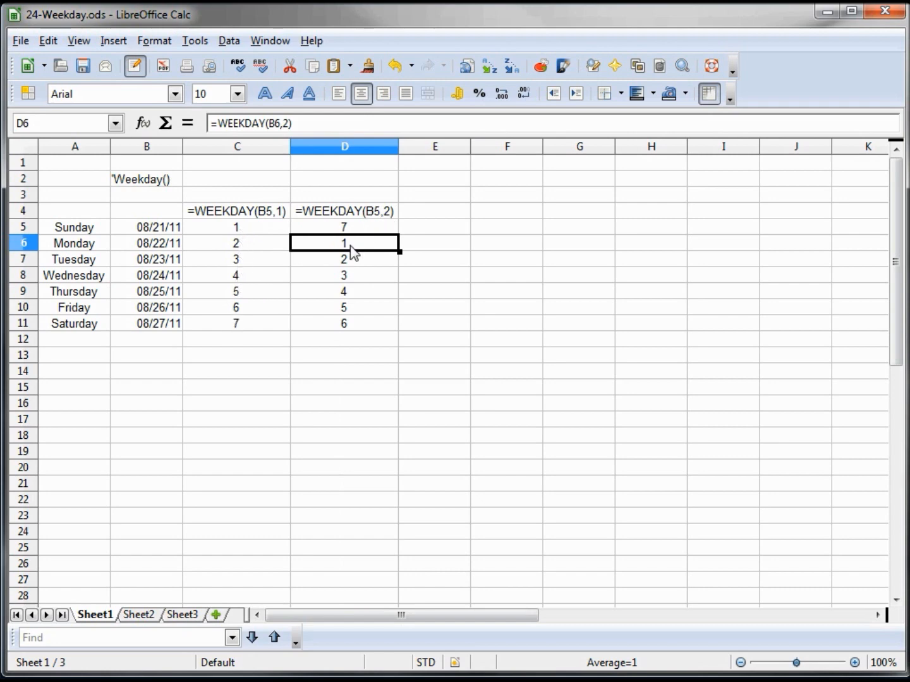
pyautogui.moveTo(356, 333)
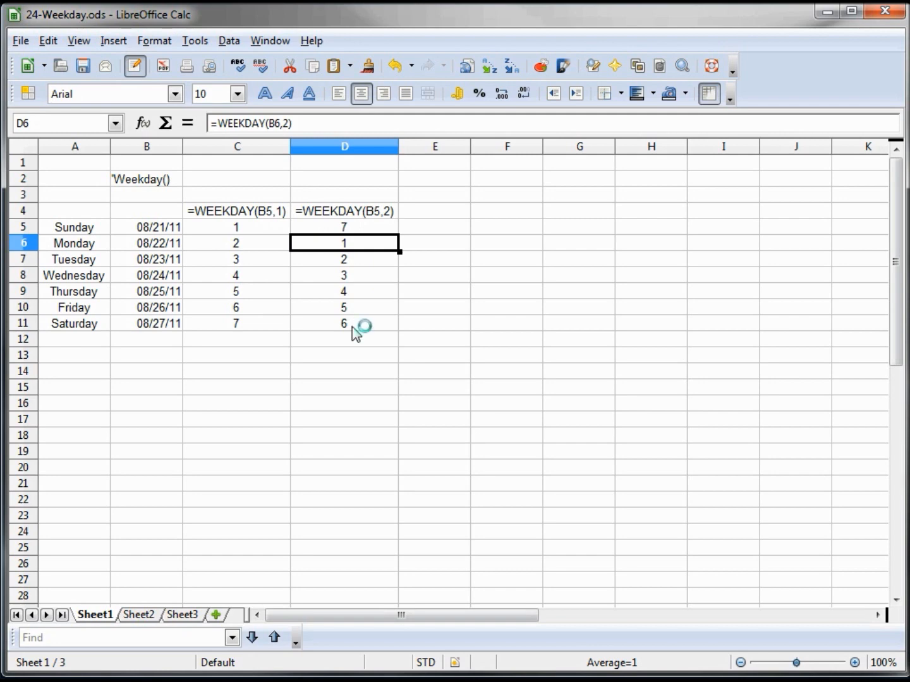
pyautogui.moveTo(352, 336)
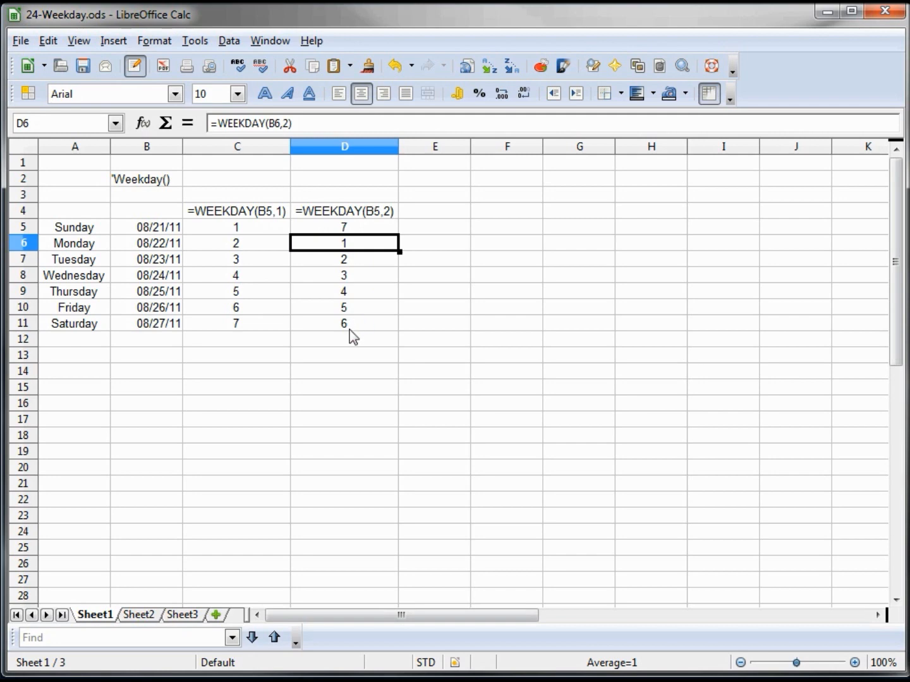
pyautogui.moveTo(165, 360)
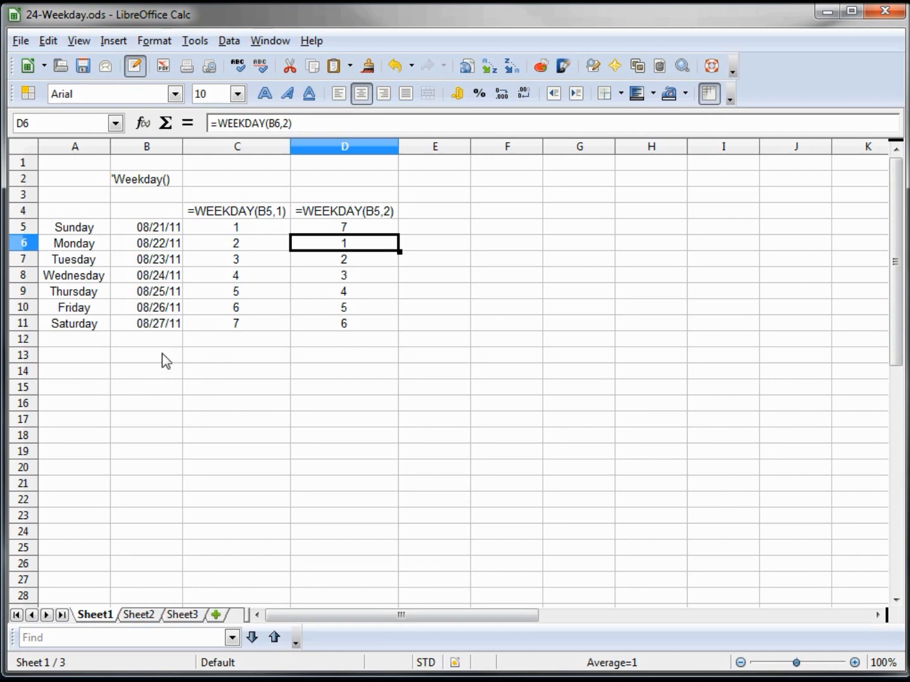
# Step: Select the empty cells B13 and C13 below the table
pyautogui.click(147, 355)
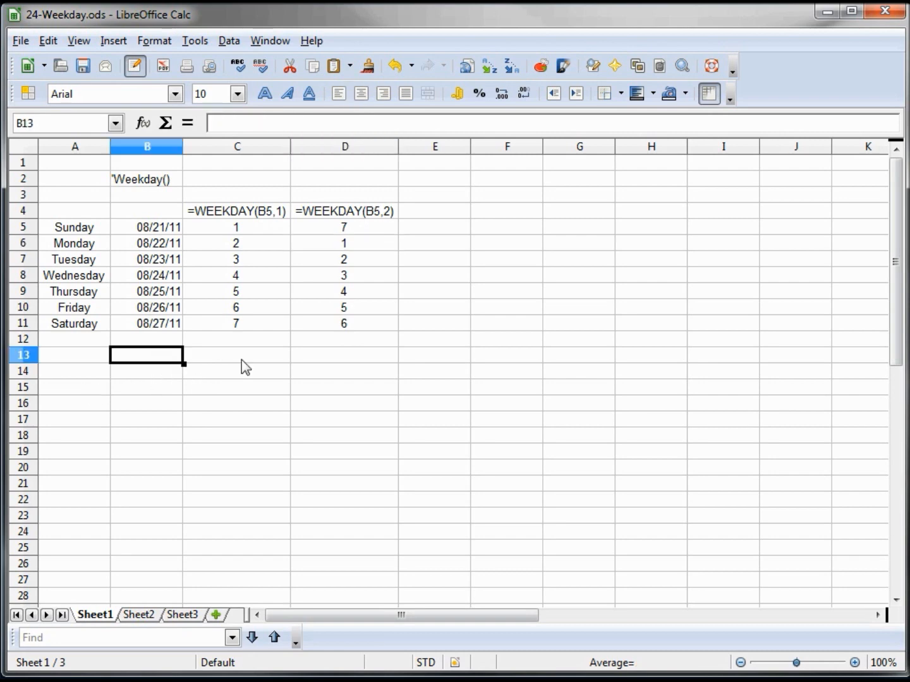
pyautogui.click(237, 354)
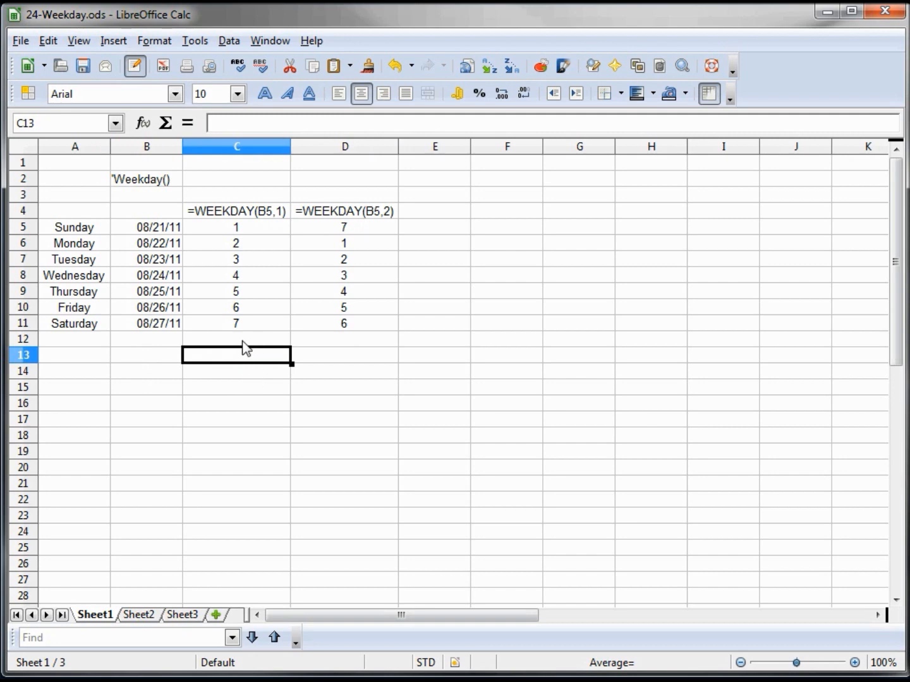
pyautogui.moveTo(28, 94)
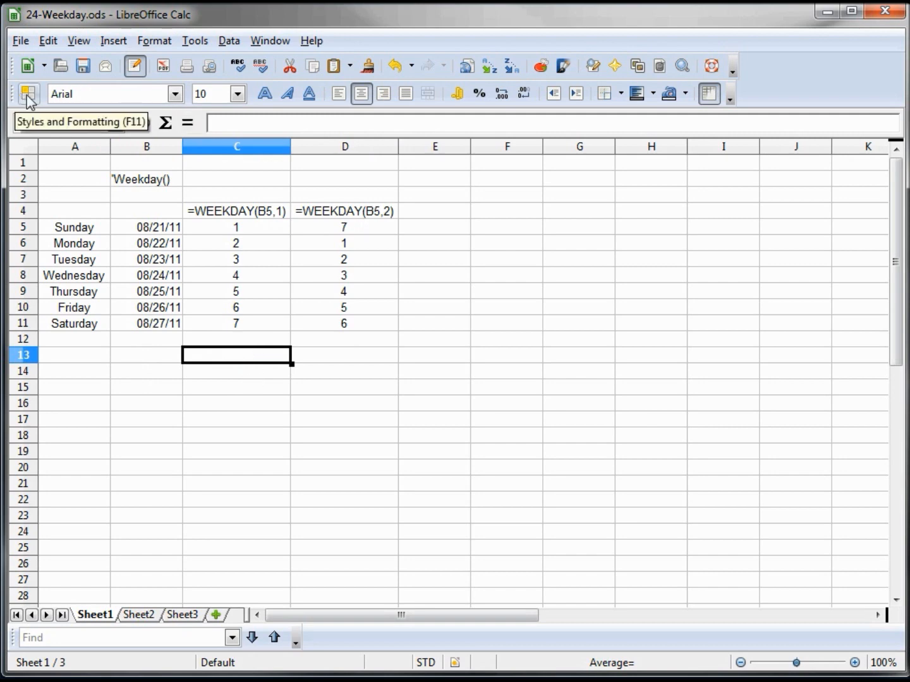
# Step: Create a Weekday cell style from C13 with a Yellow 2 background
pyautogui.click(28, 93)
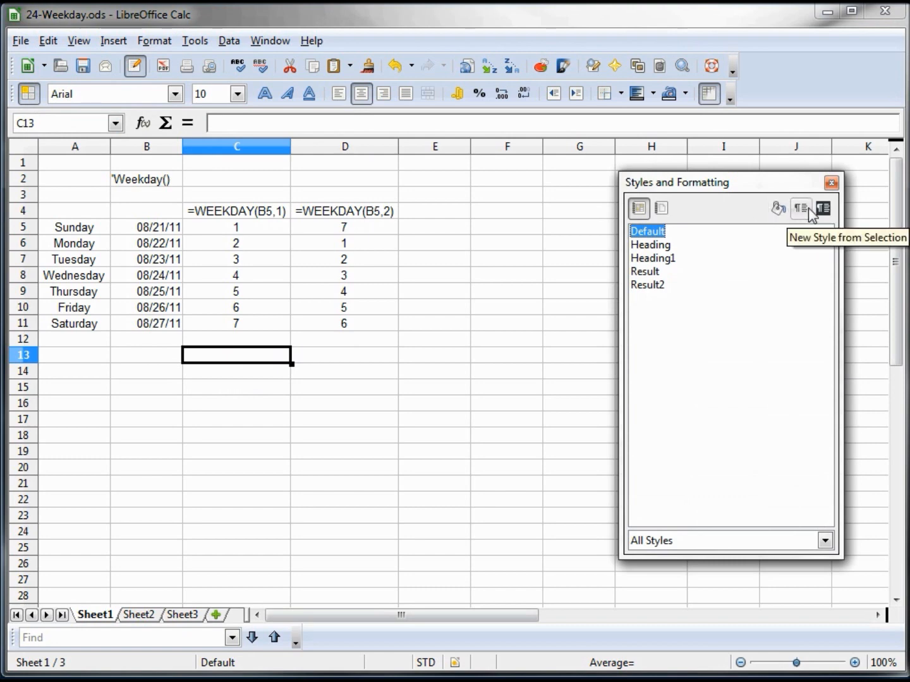
pyautogui.click(823, 208)
pyautogui.write('Weekday')
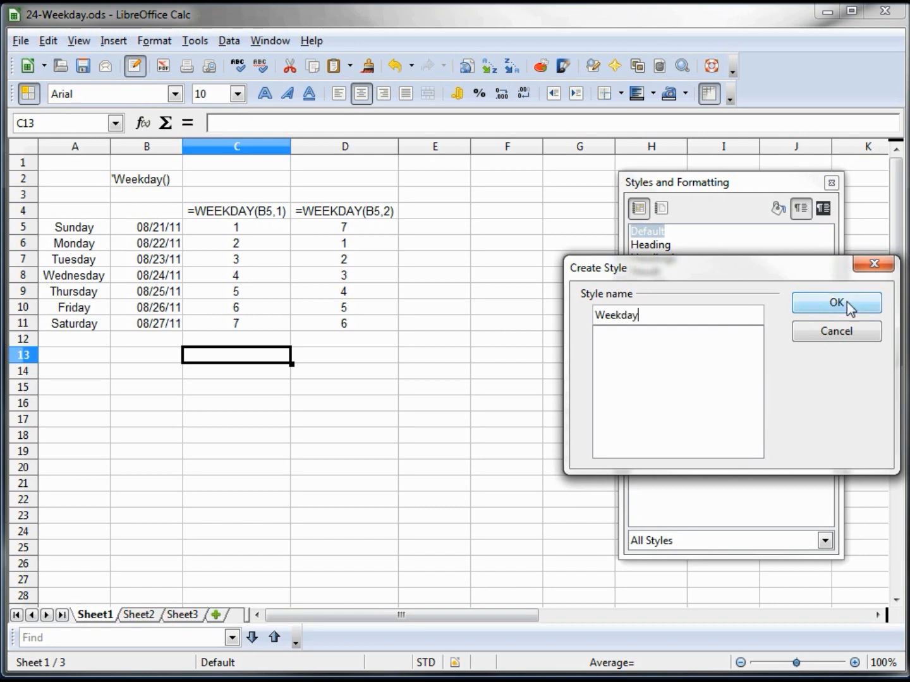
pyautogui.click(835, 303)
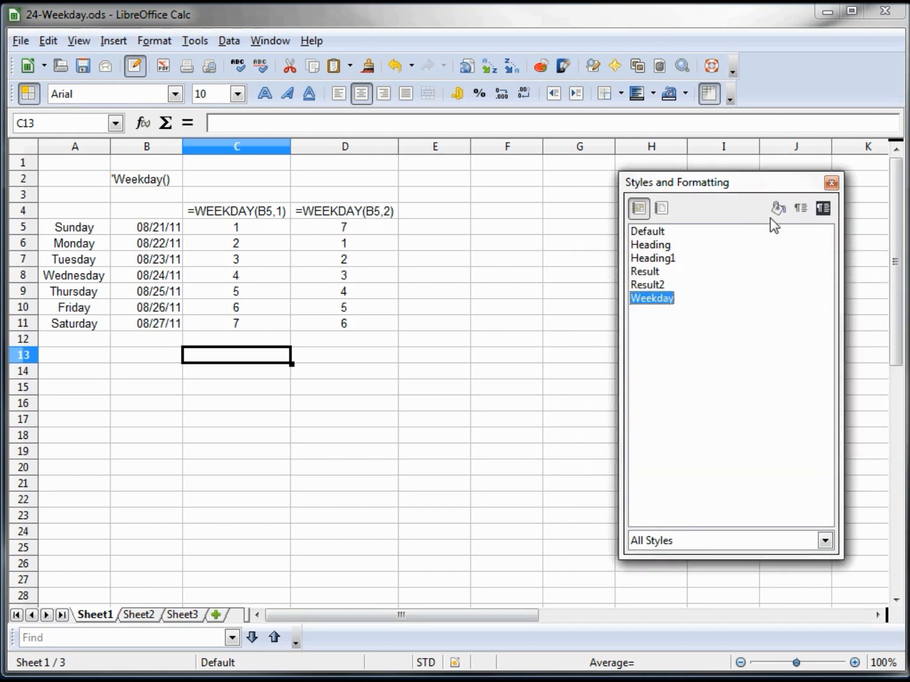
pyautogui.rightClick(651, 297)
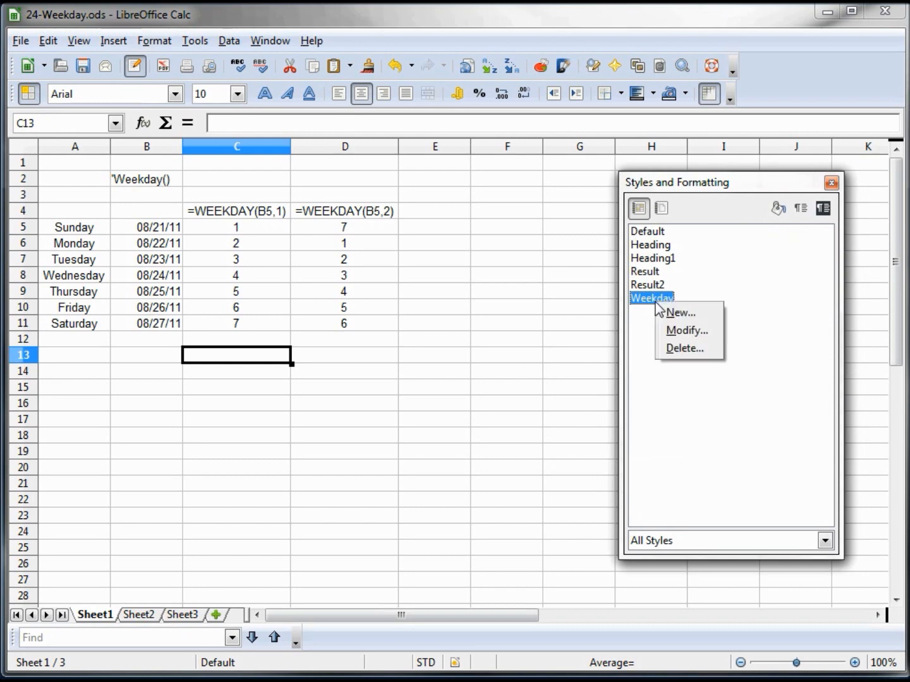
pyautogui.click(686, 330)
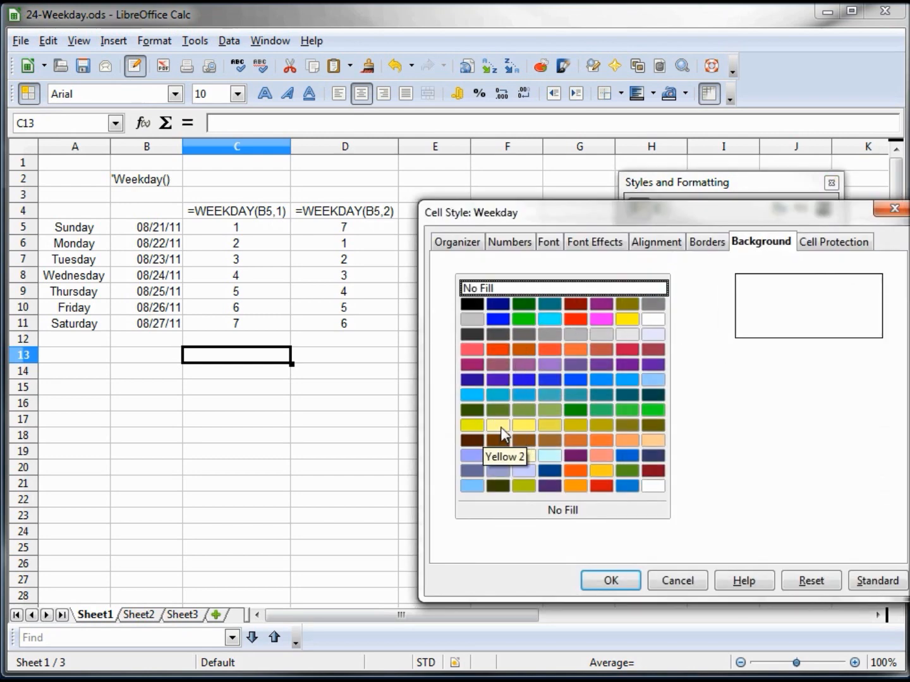
pyautogui.click(498, 425)
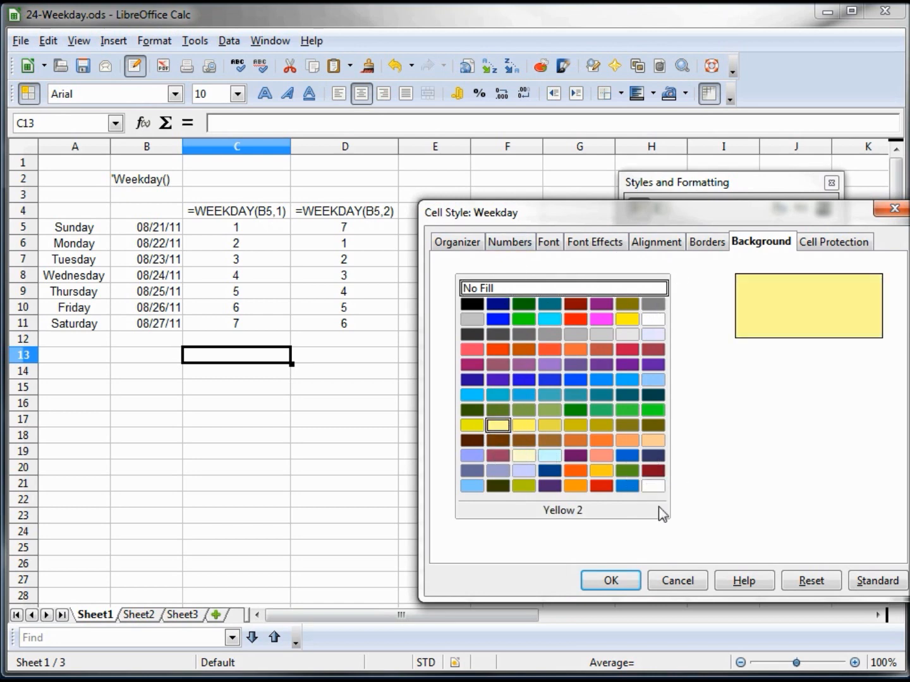
pyautogui.click(608, 580)
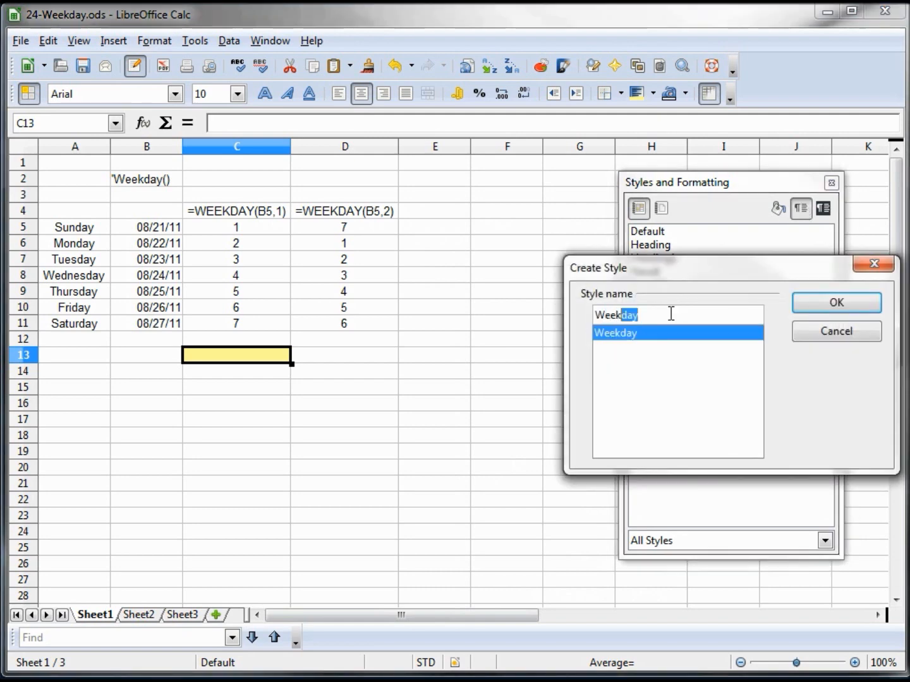
# Step: Give the Weekend cell style a Light green background, test it on C13, and close Styles
pyautogui.write('Weekend')
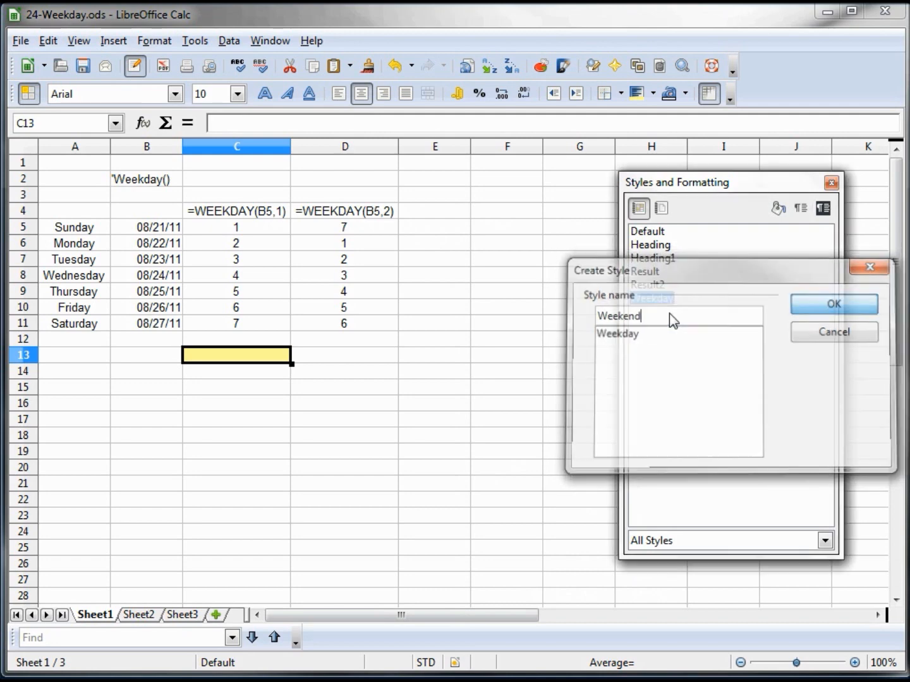
pyautogui.rightClick(651, 311)
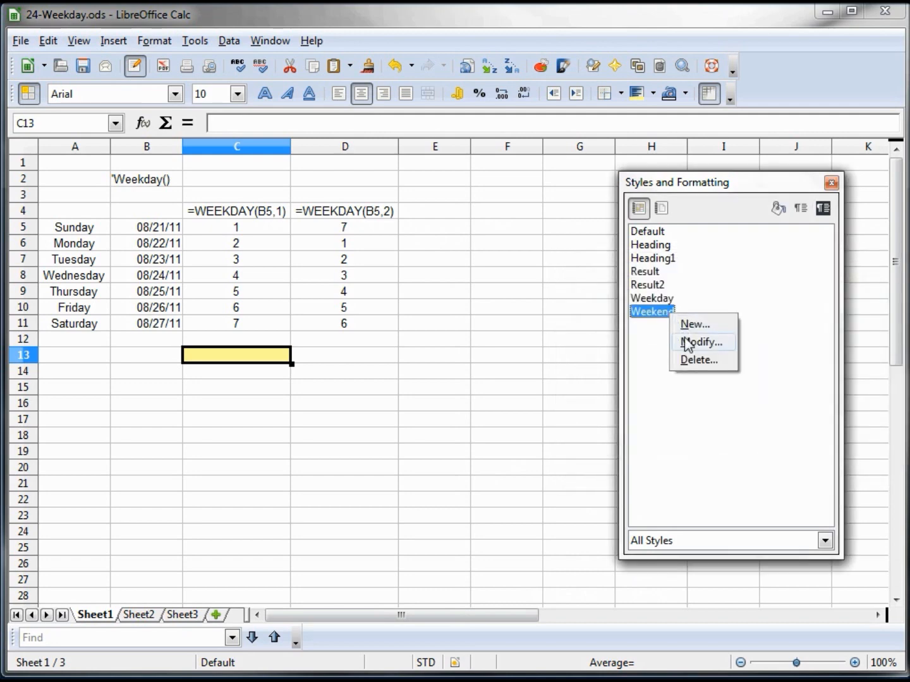
pyautogui.click(700, 343)
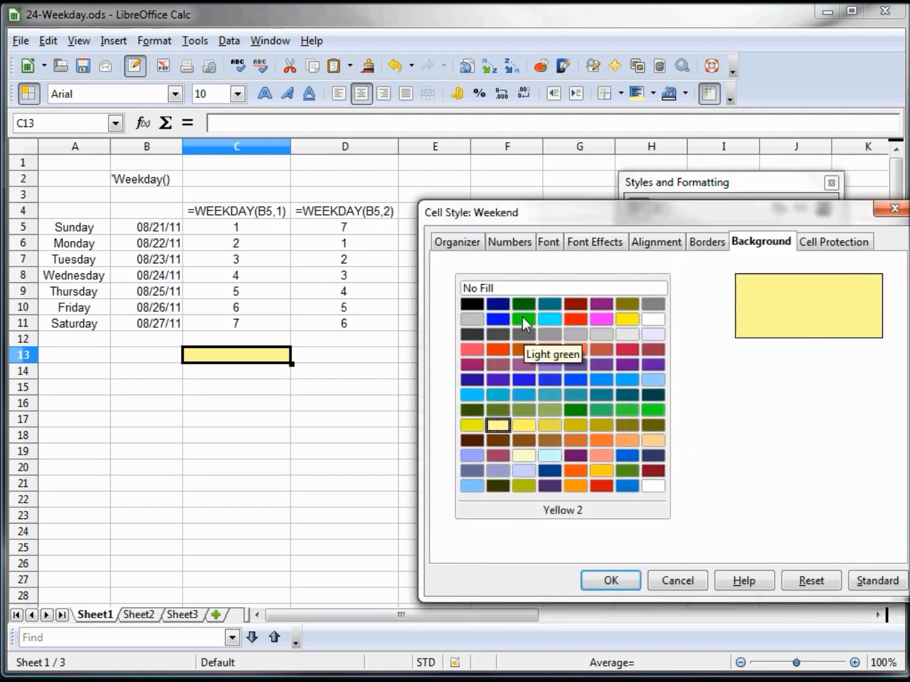
pyautogui.click(608, 580)
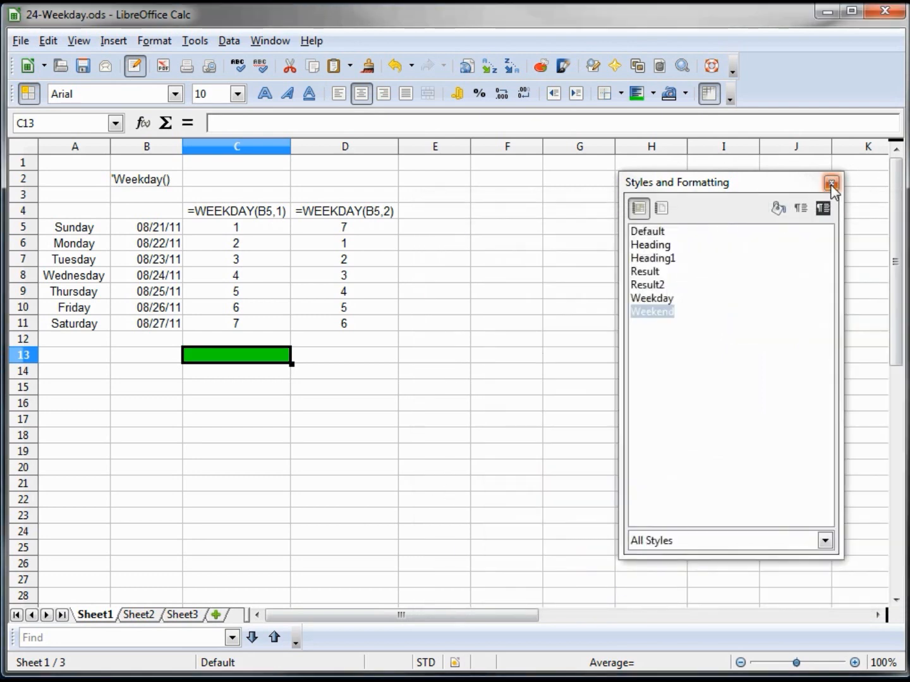
pyautogui.click(831, 182)
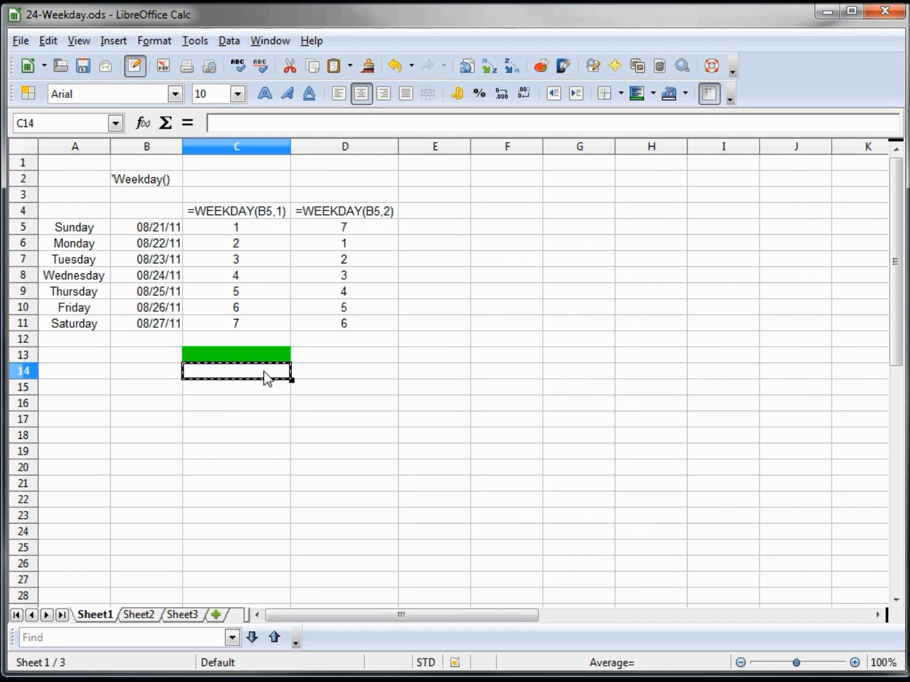
# Step: Remove the temporary green Weekend test colouring from cell C13
pyautogui.click(236, 355)
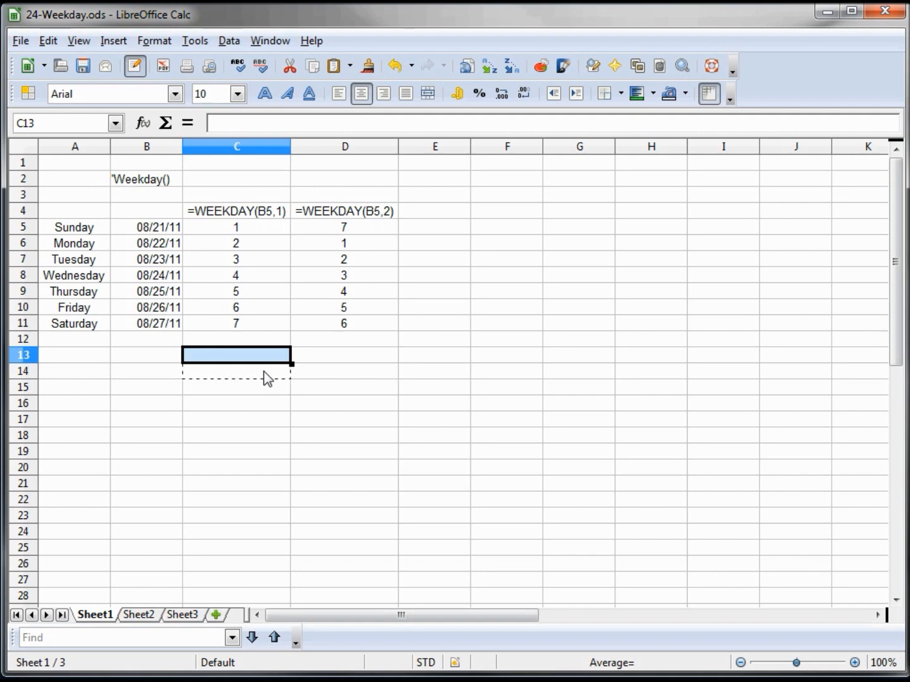
pyautogui.press('Escape')
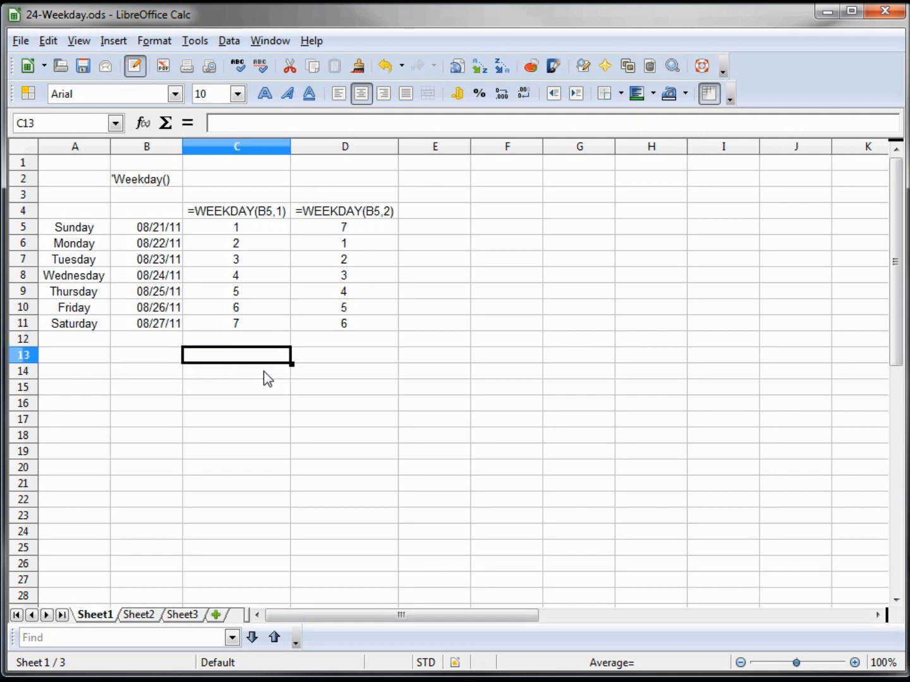
pyautogui.moveTo(84, 237)
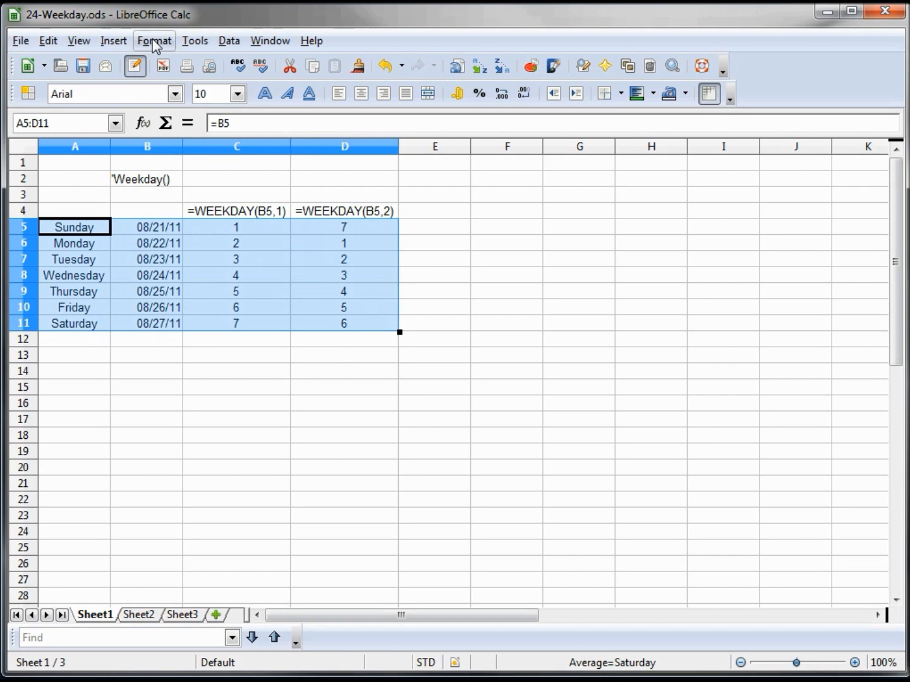
# Step: Add conditional formatting condition 1: formula =d5<6 applying the Weekday cell style
pyautogui.click(154, 41)
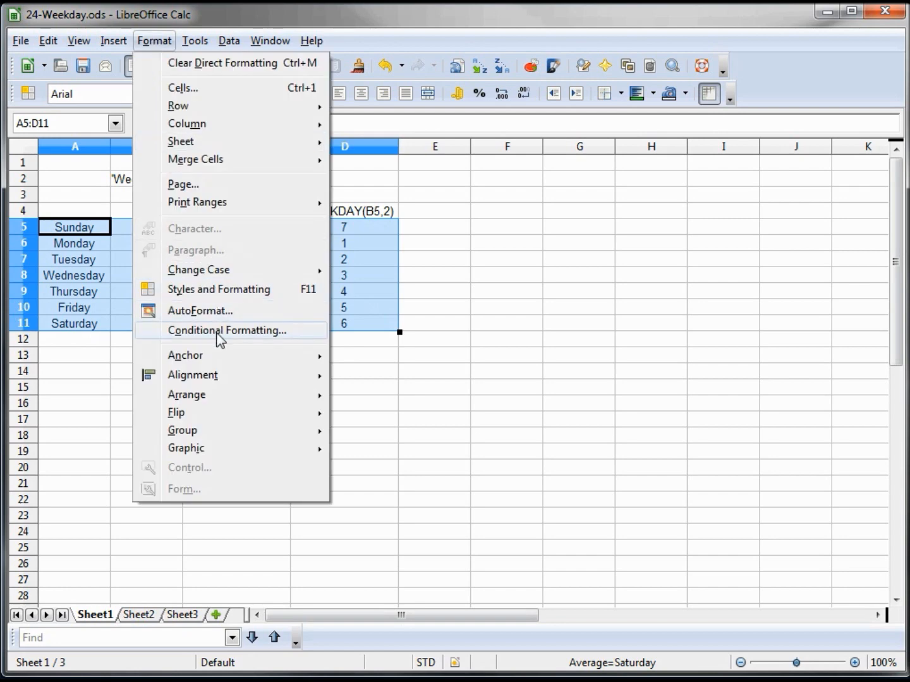
pyautogui.click(227, 330)
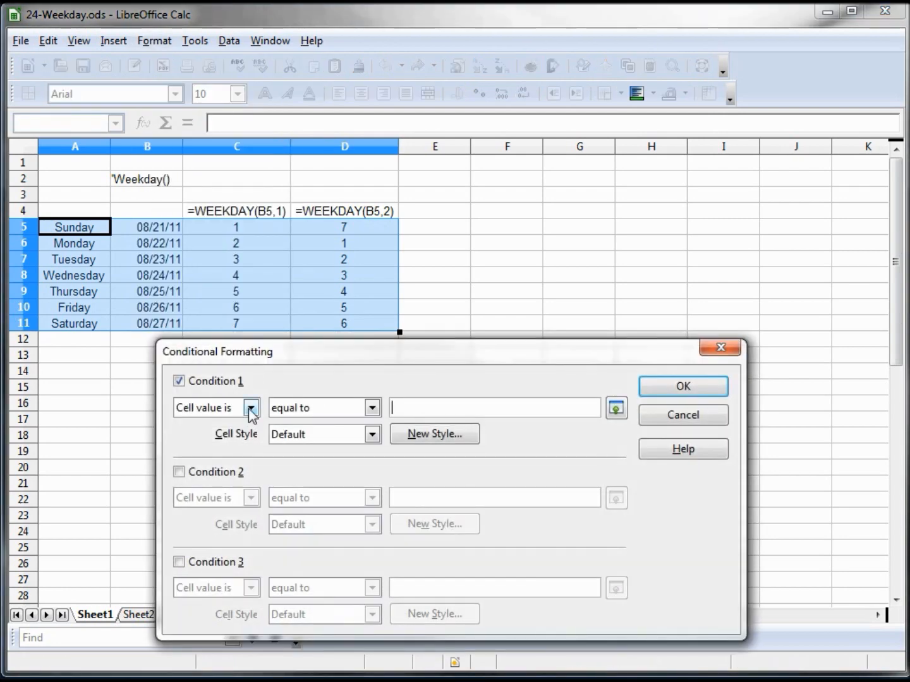
pyautogui.click(251, 407)
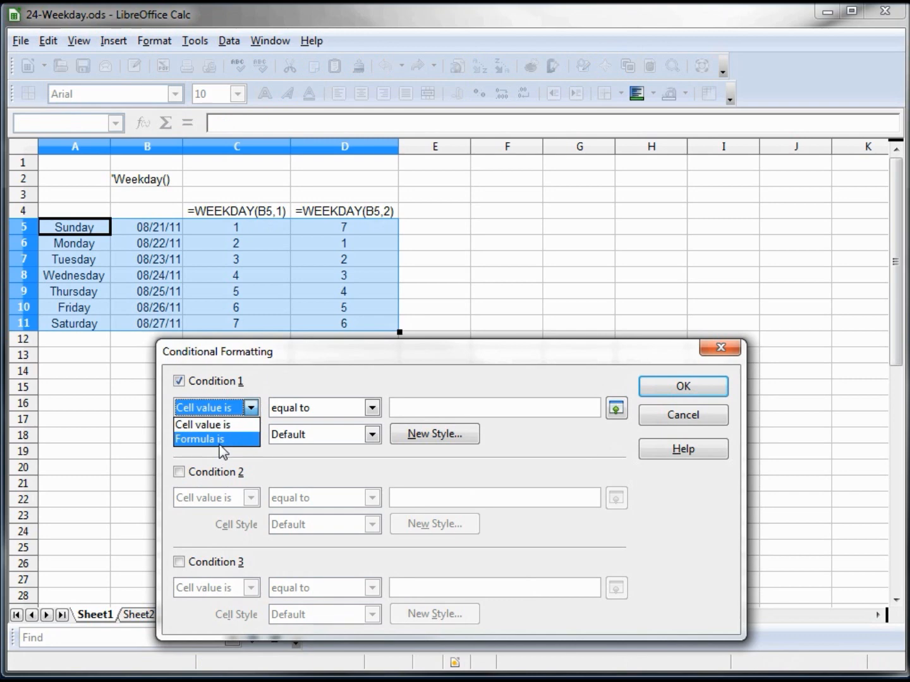
pyautogui.click(215, 439)
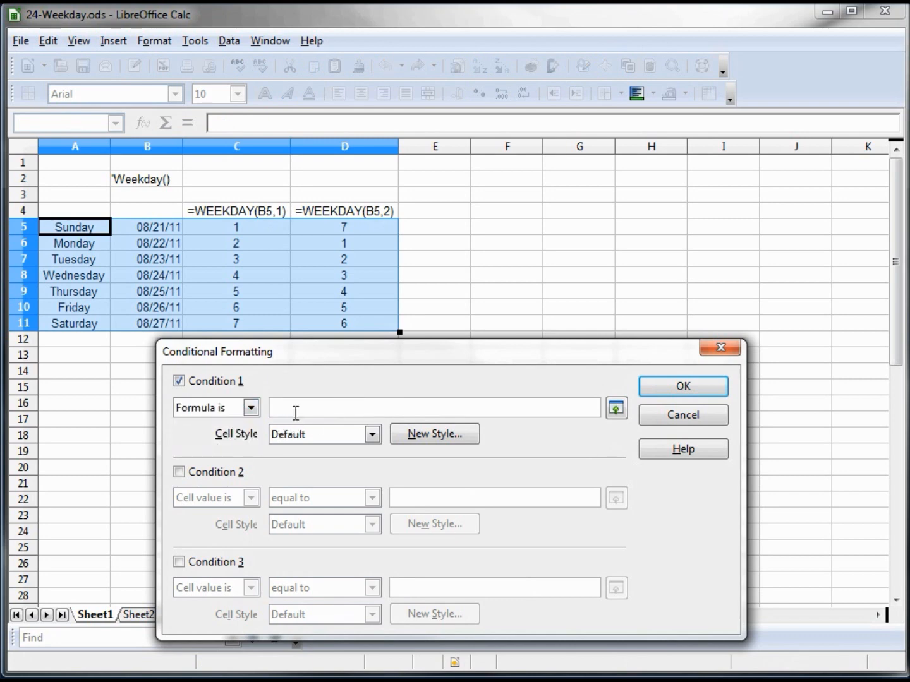
pyautogui.write('=d')
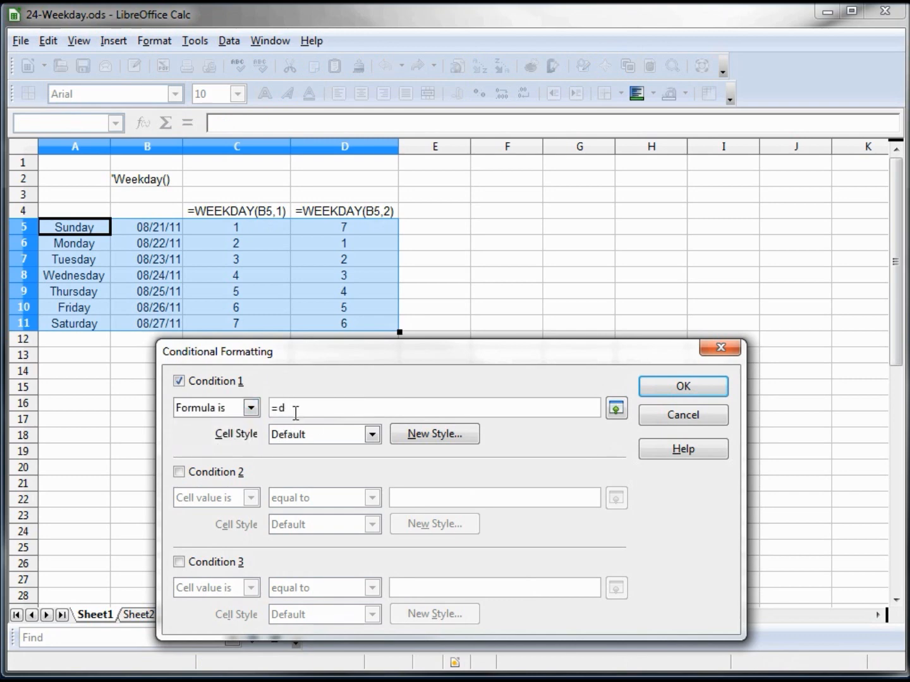
pyautogui.write('5<')
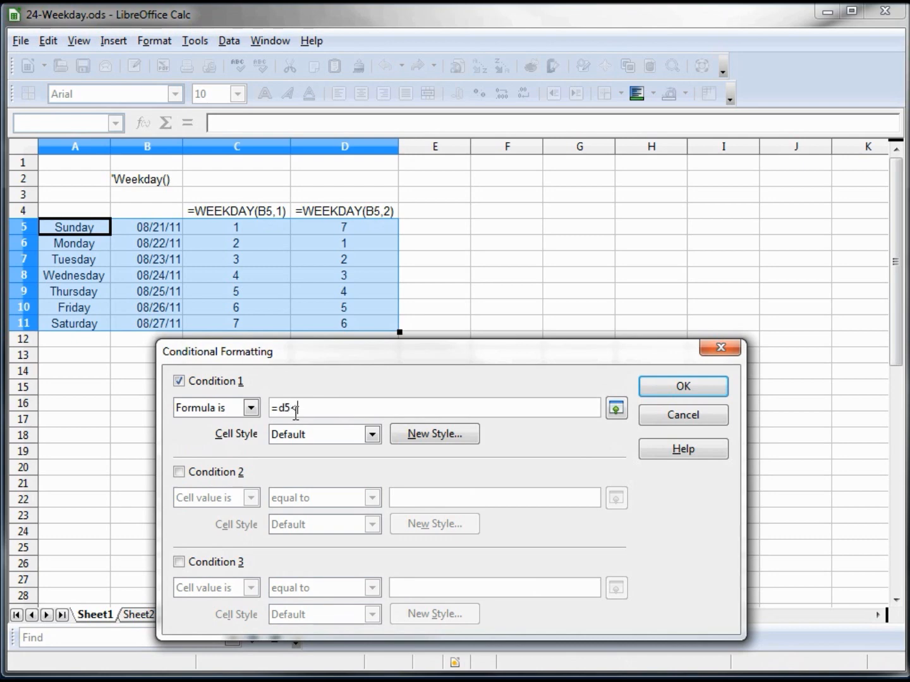
pyautogui.write('6')
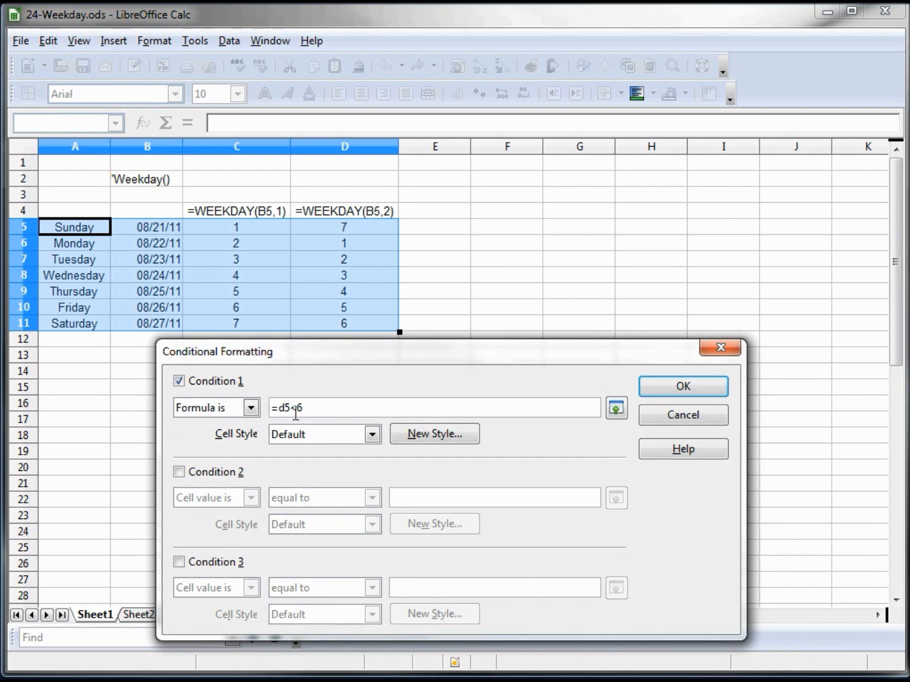
pyautogui.click(371, 434)
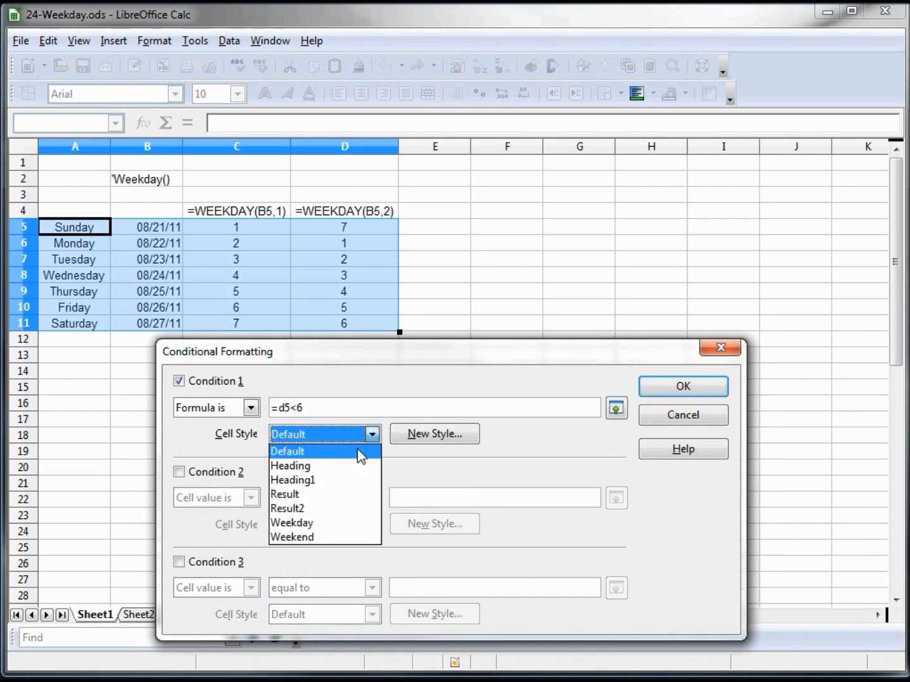
pyautogui.click(291, 522)
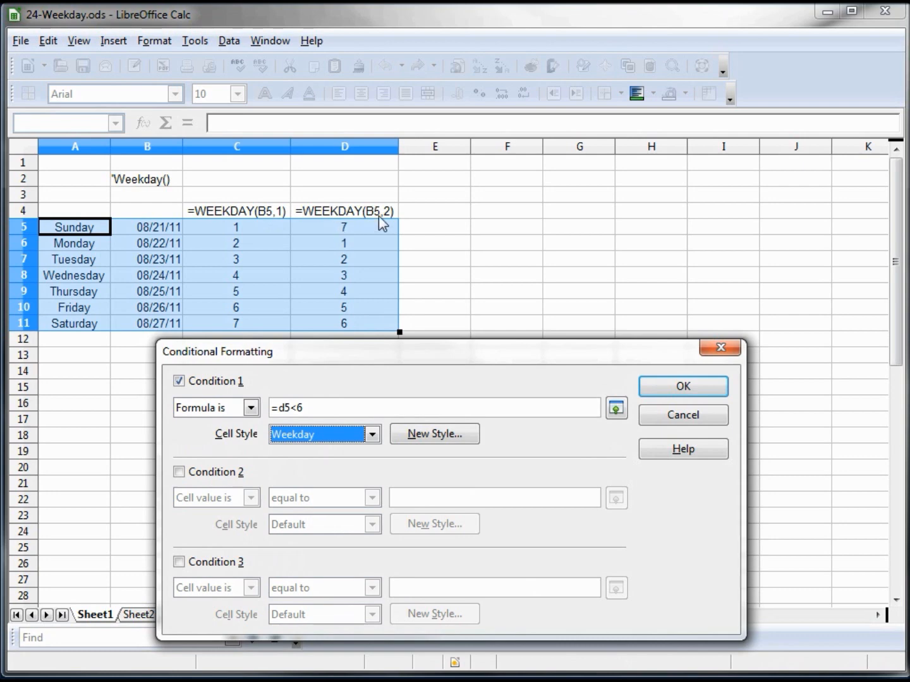
pyautogui.moveTo(347, 340)
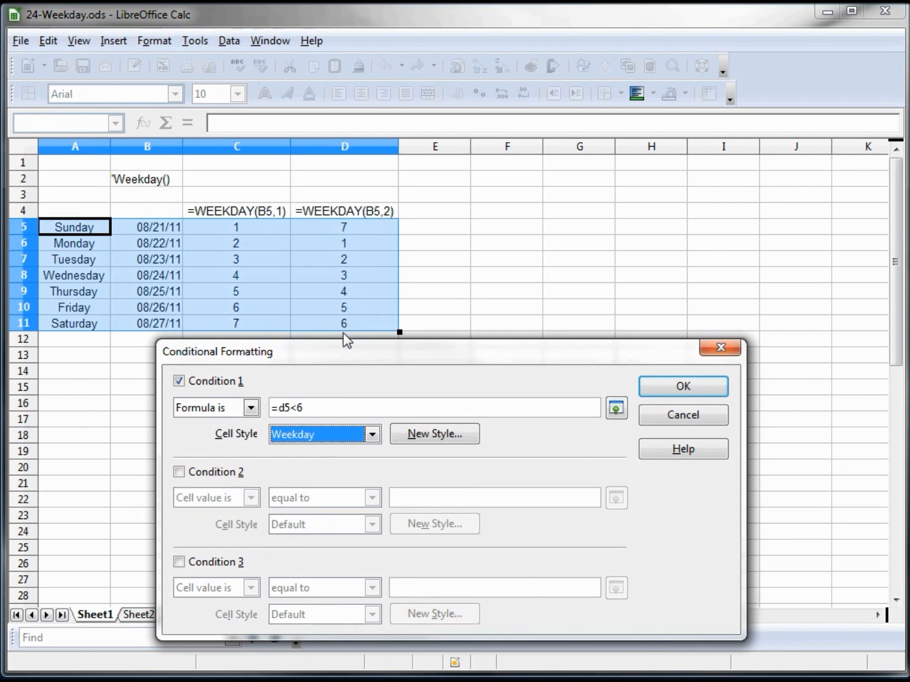
pyautogui.moveTo(348, 316)
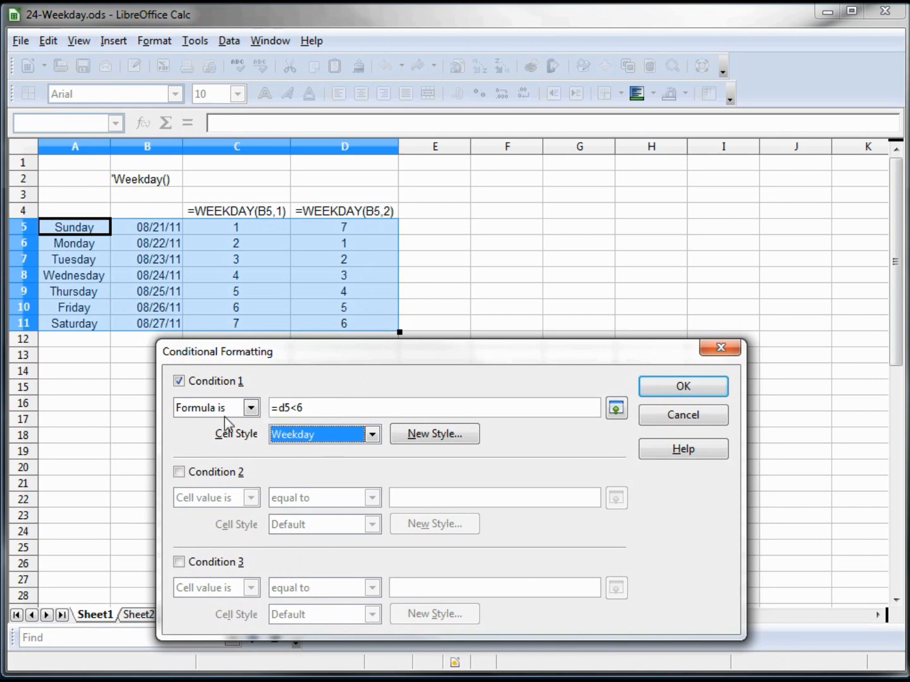
pyautogui.moveTo(179, 473)
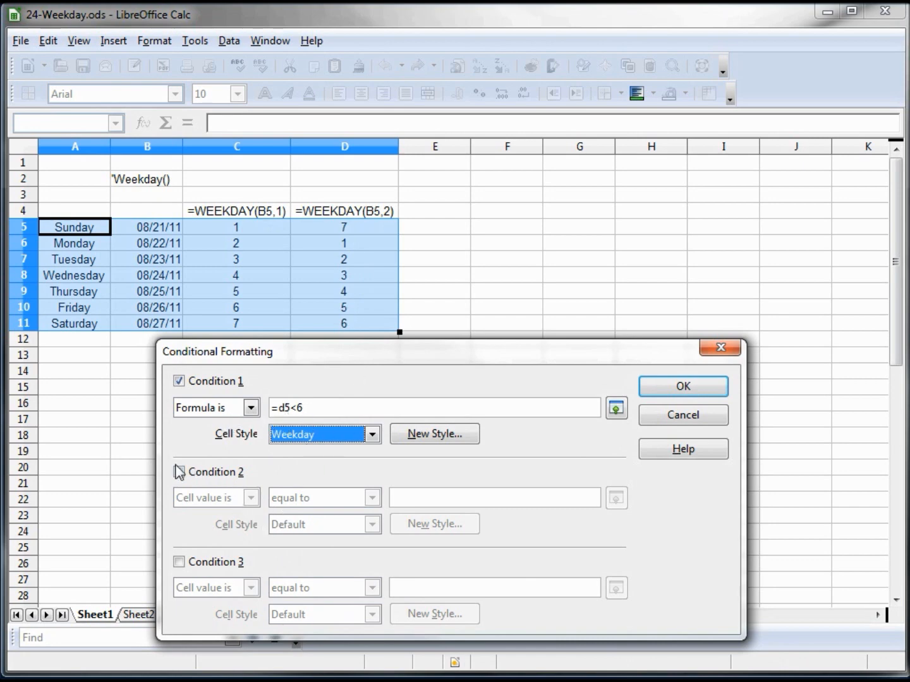
# Step: Add condition 2, formula =d5>5 with the Weekend style, turning Saturday and Sunday green
pyautogui.click(179, 472)
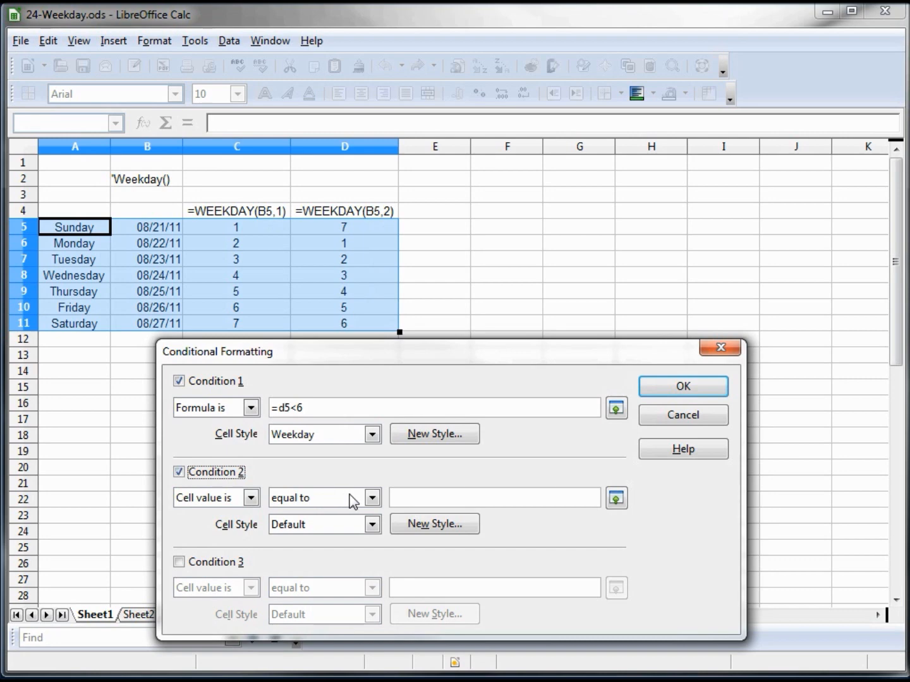
pyautogui.click(217, 498)
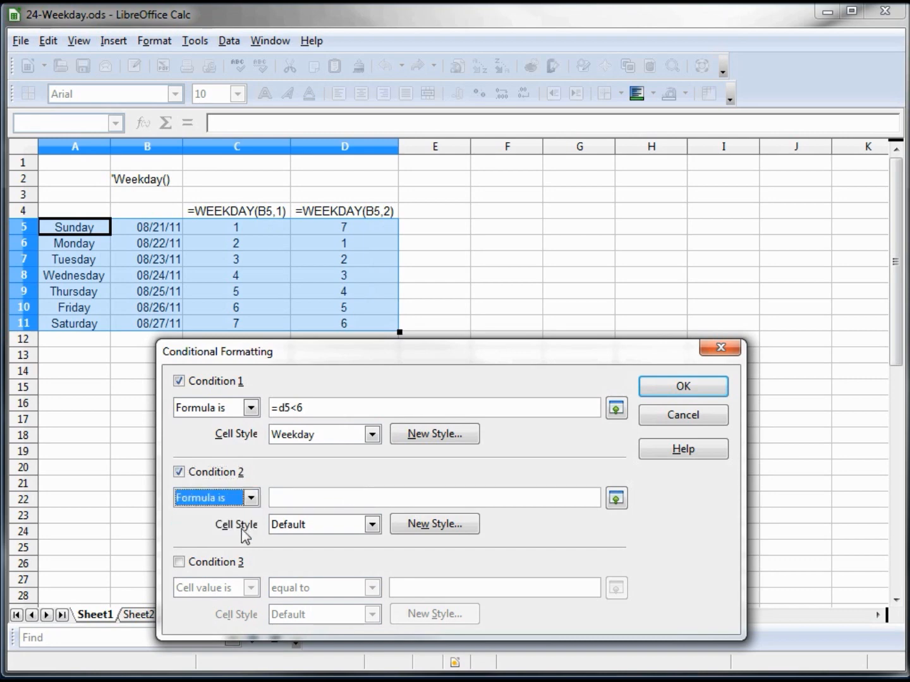
pyautogui.click(433, 497)
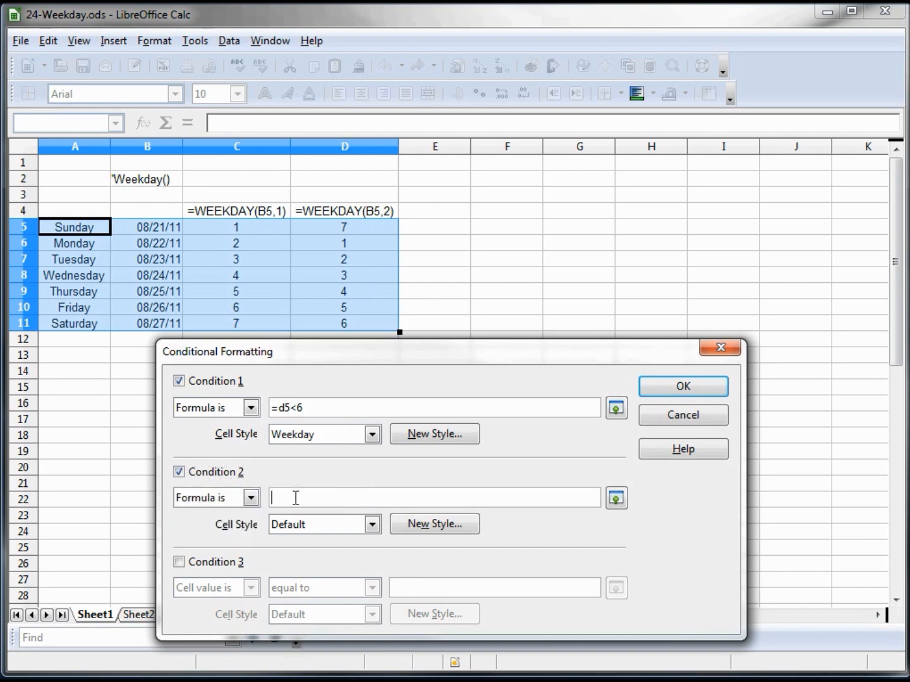
pyautogui.write('=d5')
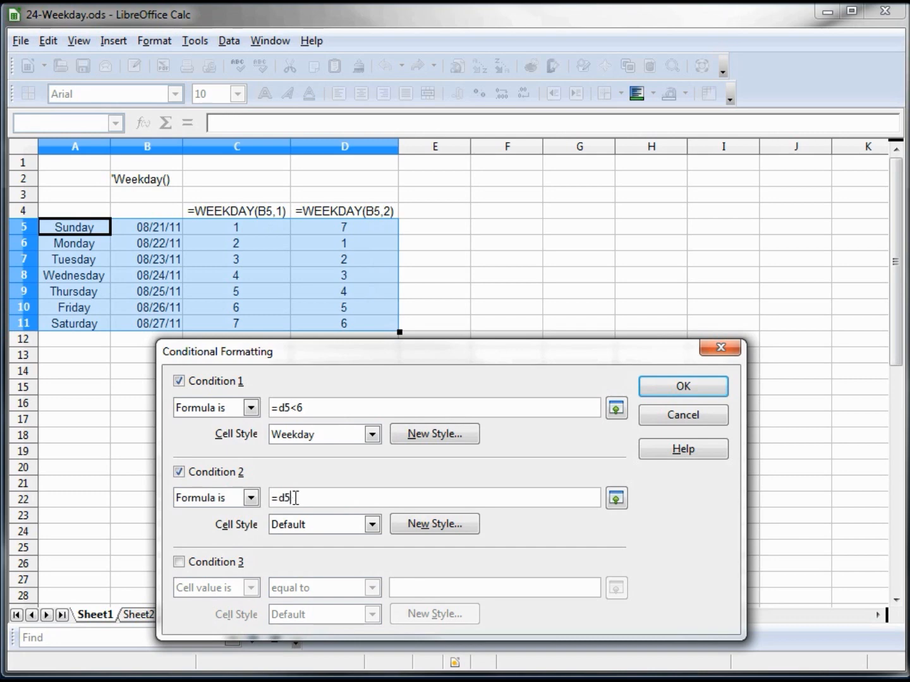
pyautogui.write('>5')
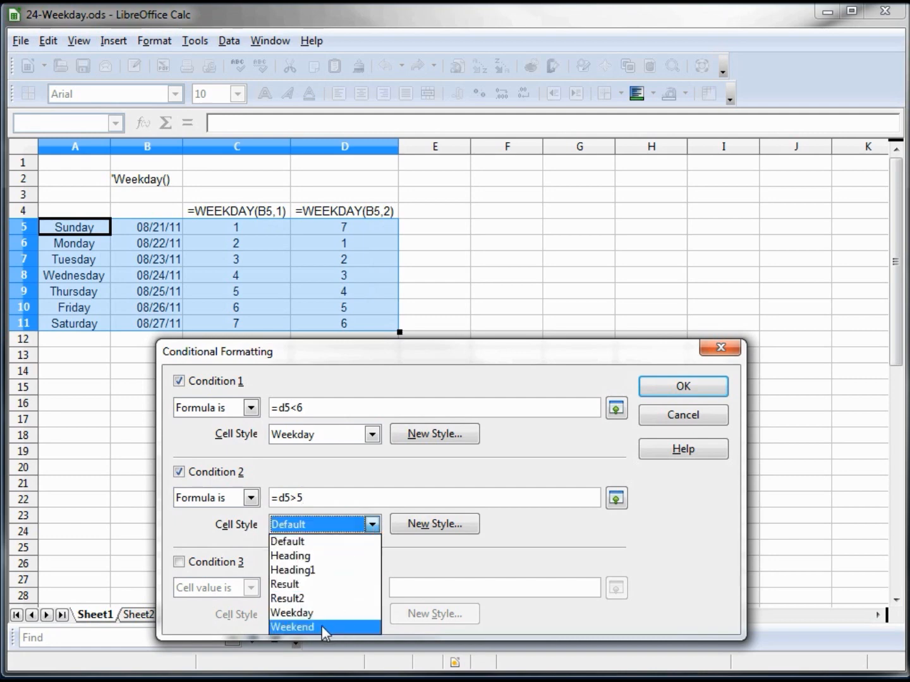
pyautogui.click(682, 386)
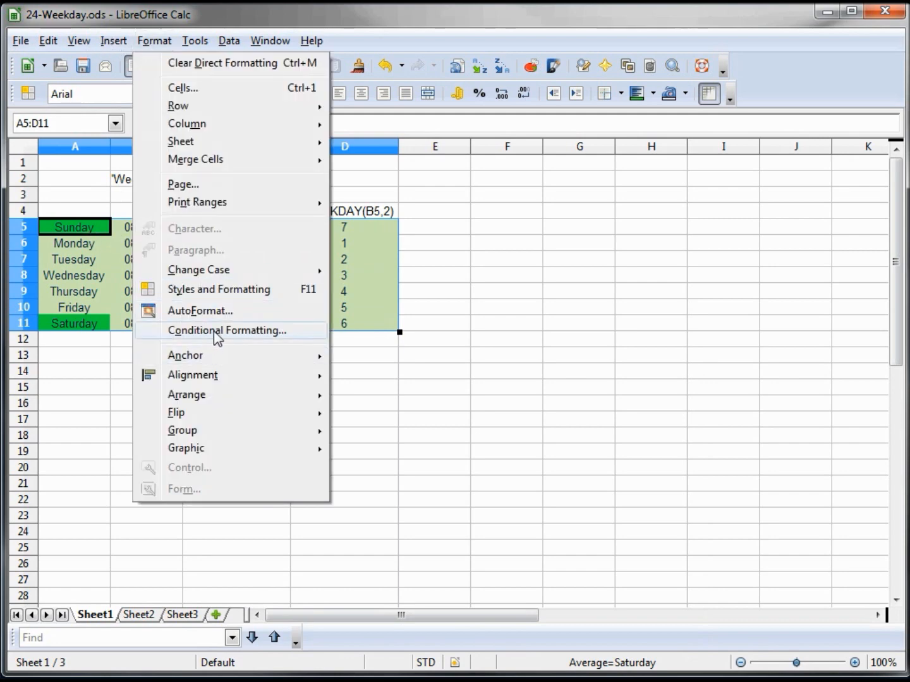
# Step: Anchor both conditions to column D ($D5<6, $D5>5) so entire rows are coloured
pyautogui.click(227, 330)
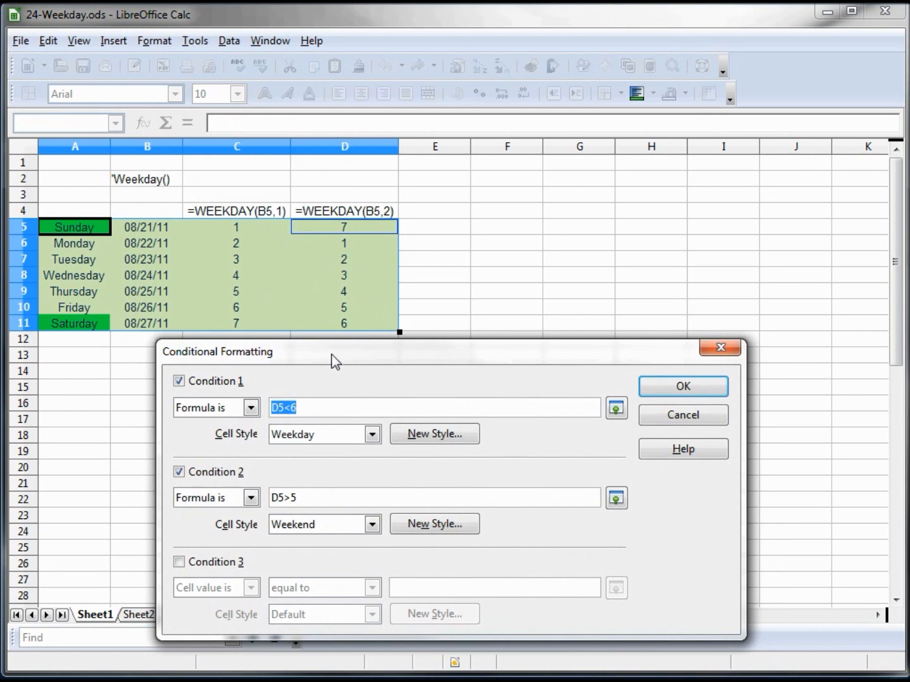
pyautogui.moveTo(390, 232)
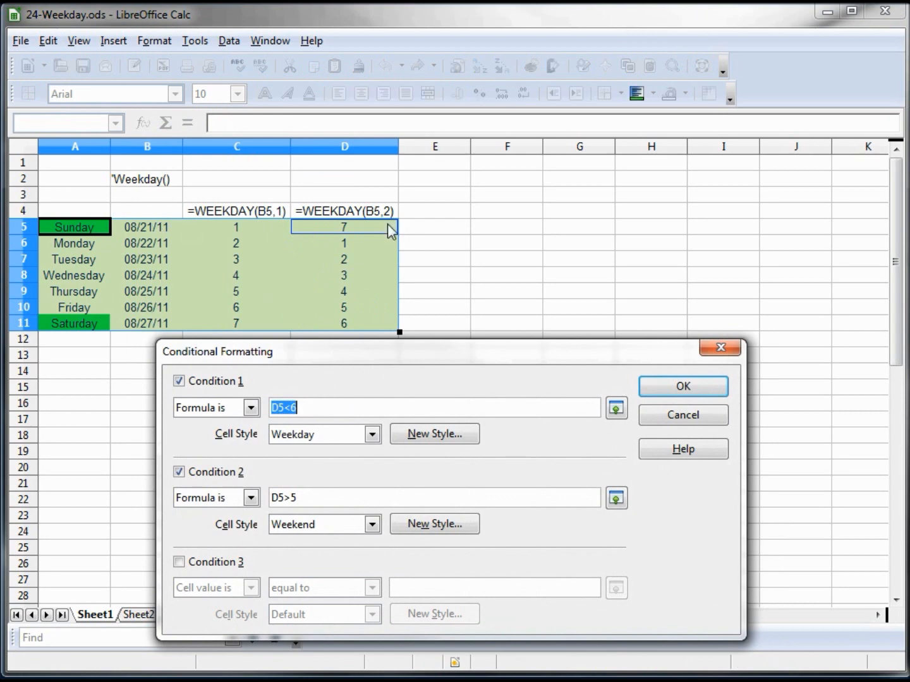
pyautogui.moveTo(211, 230)
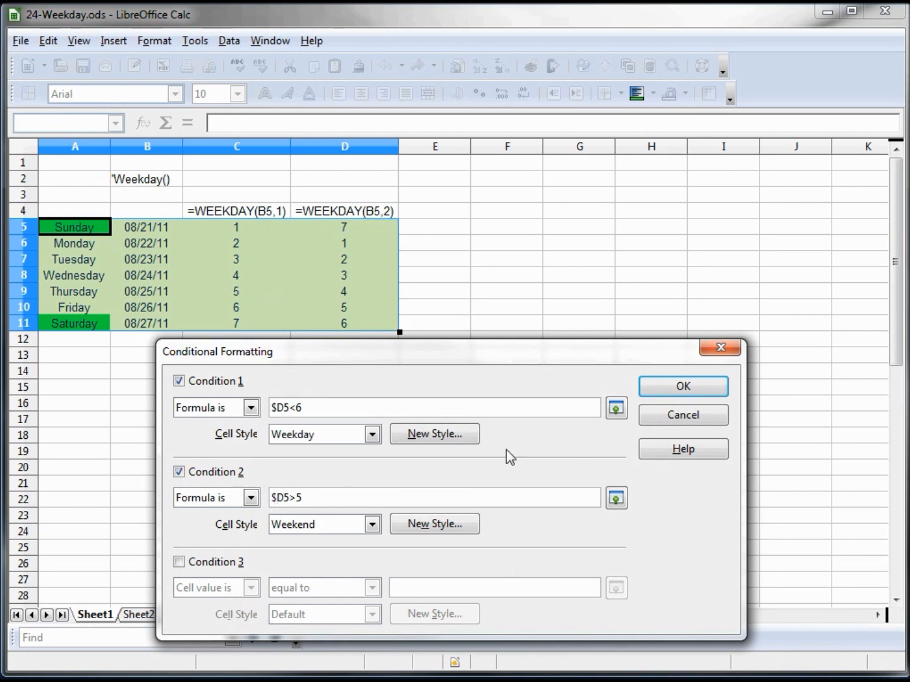
pyautogui.click(682, 386)
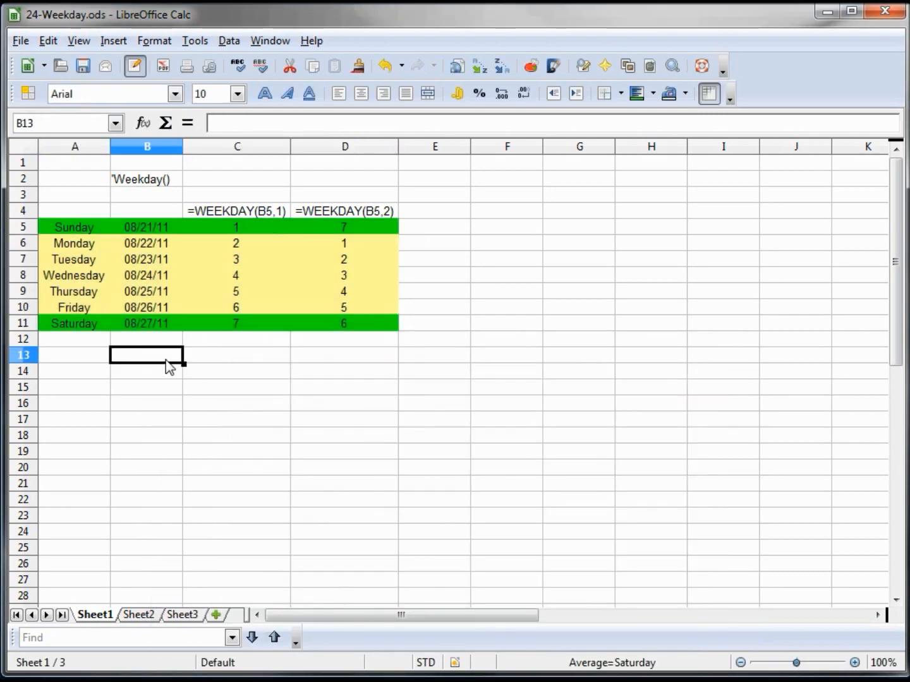